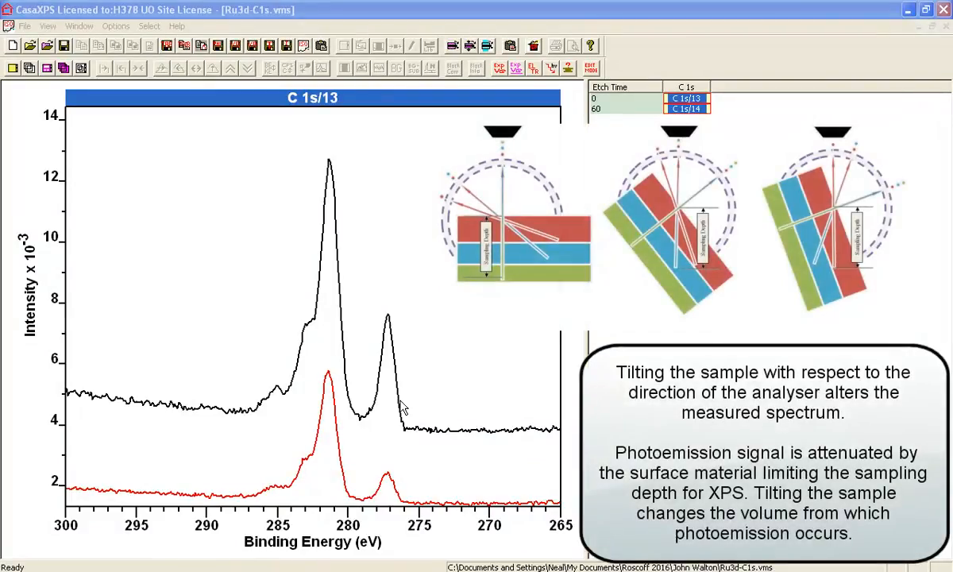
mouse_move(396, 500)
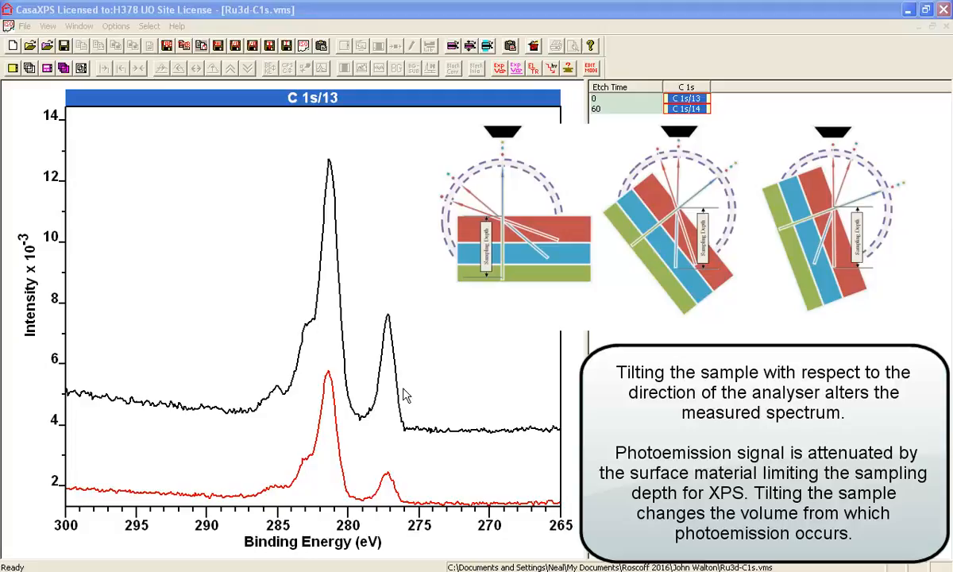
mouse_move(345, 464)
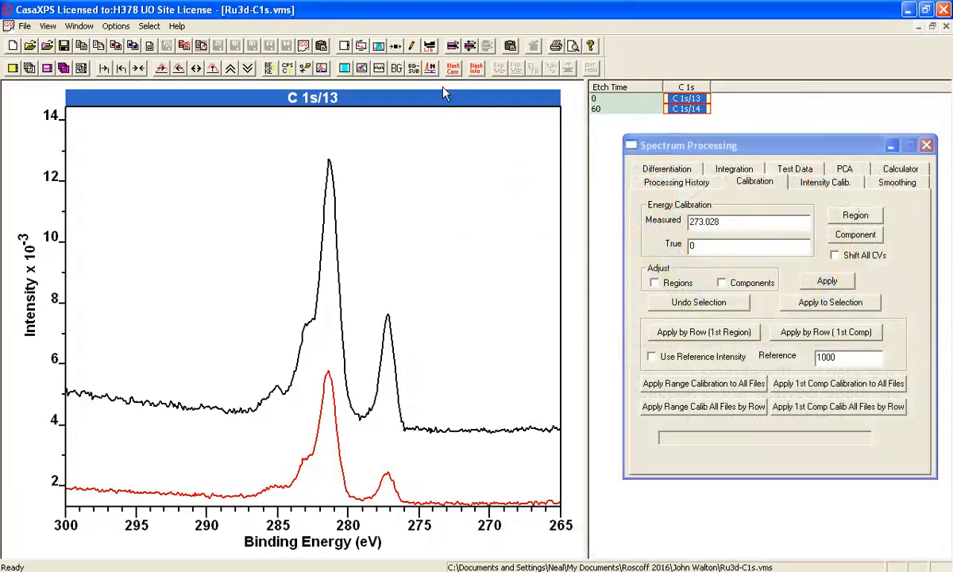
mouse_move(431, 206)
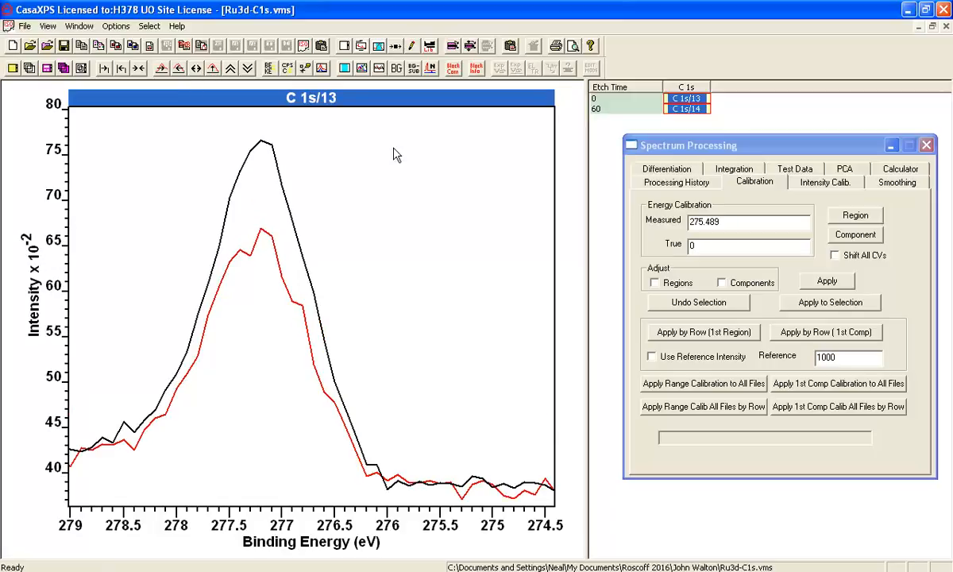
Step: Shift the C 1s/13 spectrum so its Ru 3d 5/2 peak matches the first spectrum, and apply the offset
click(224, 69)
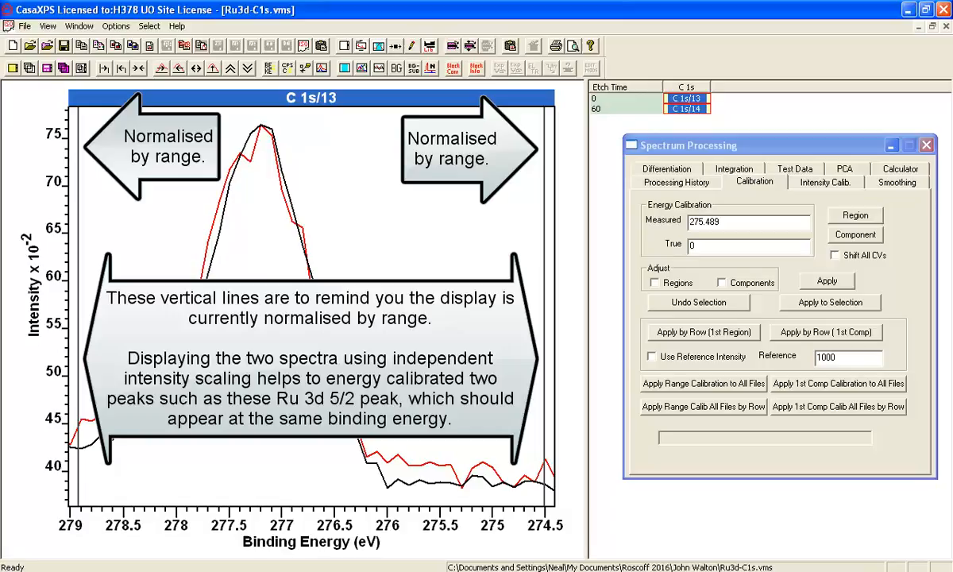
mouse_move(450, 230)
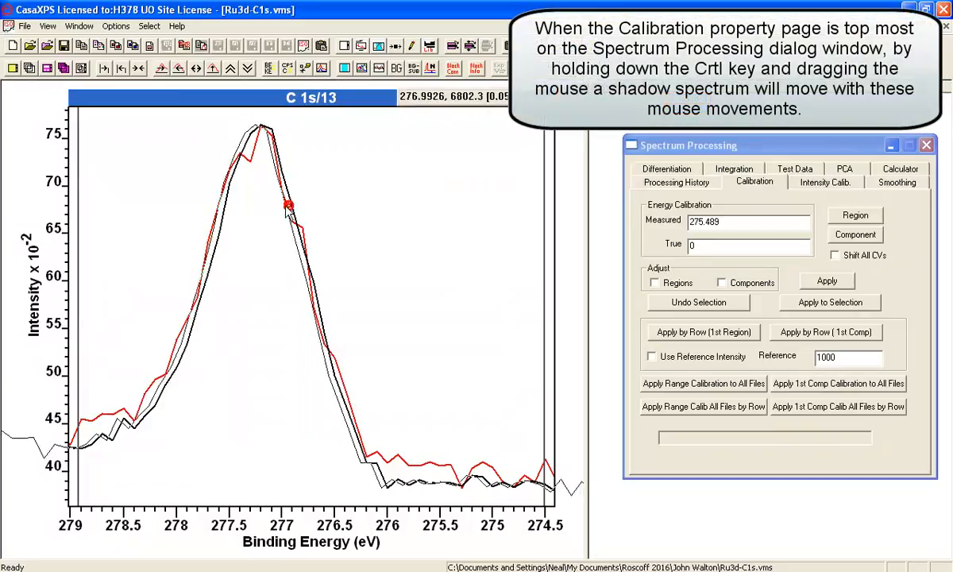
drag(289, 204, 405, 214)
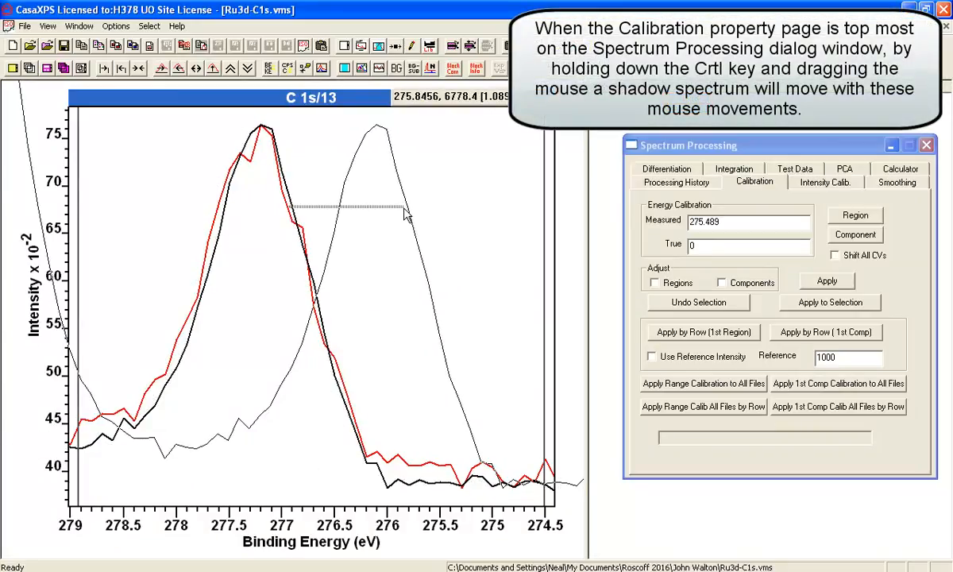
drag(405, 214, 277, 214)
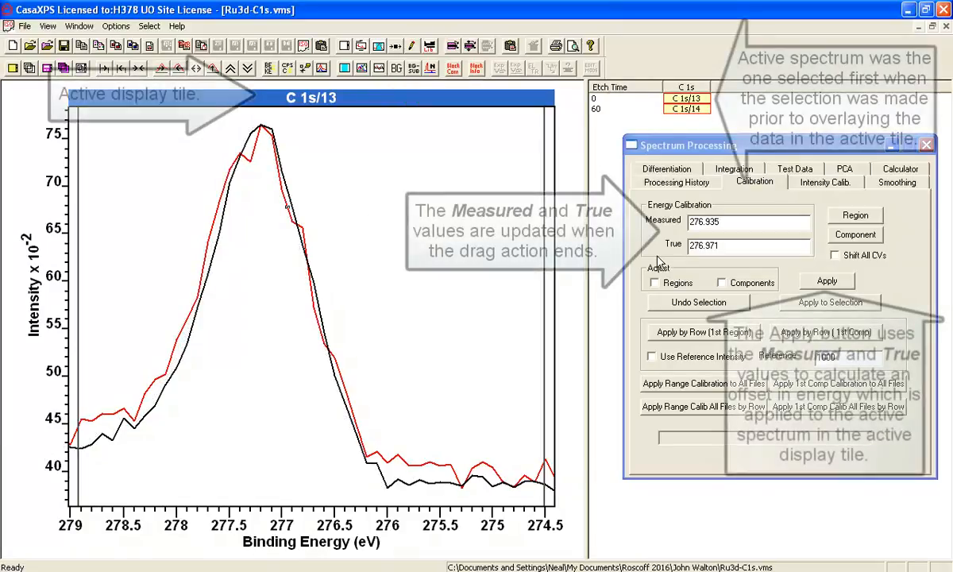
click(825, 280)
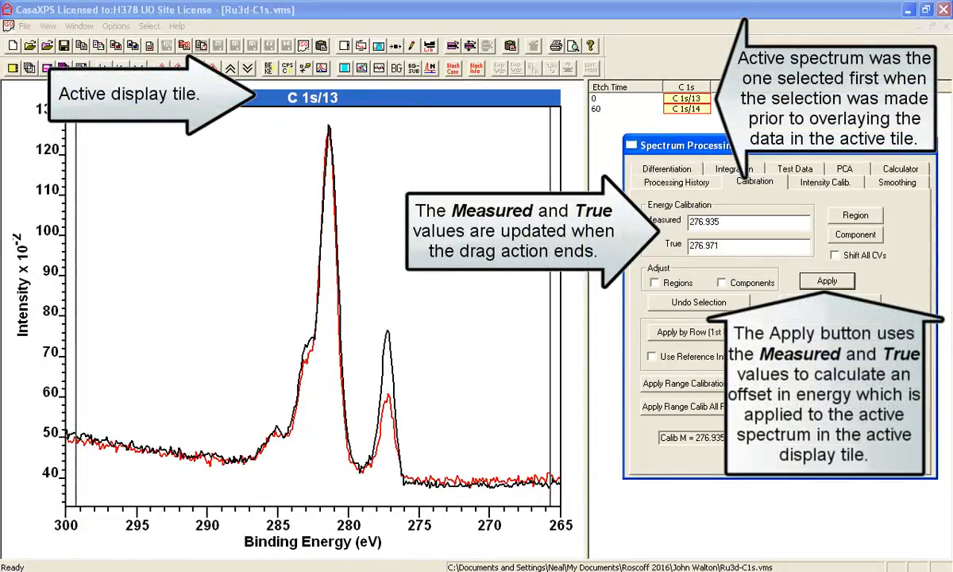
mouse_move(350, 395)
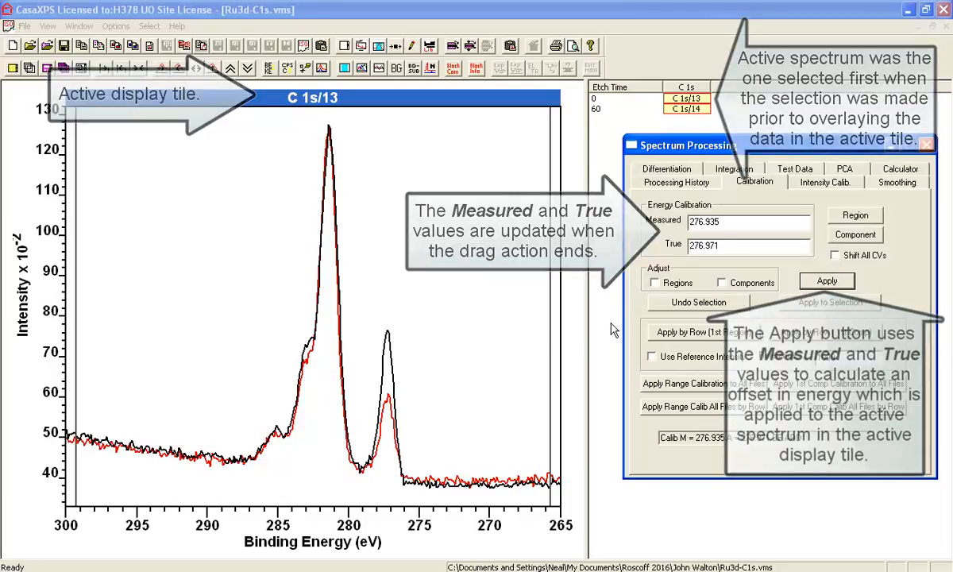
click(900, 180)
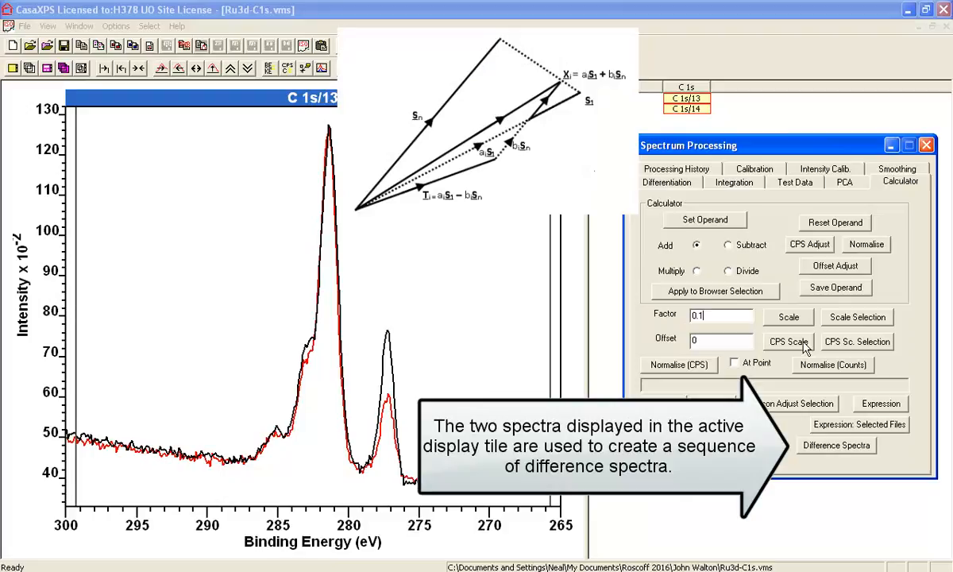
Step: Generate difference spectra stepped by 0.1 and display a Ru 3d-dominated blend from the 60s rows
click(836, 446)
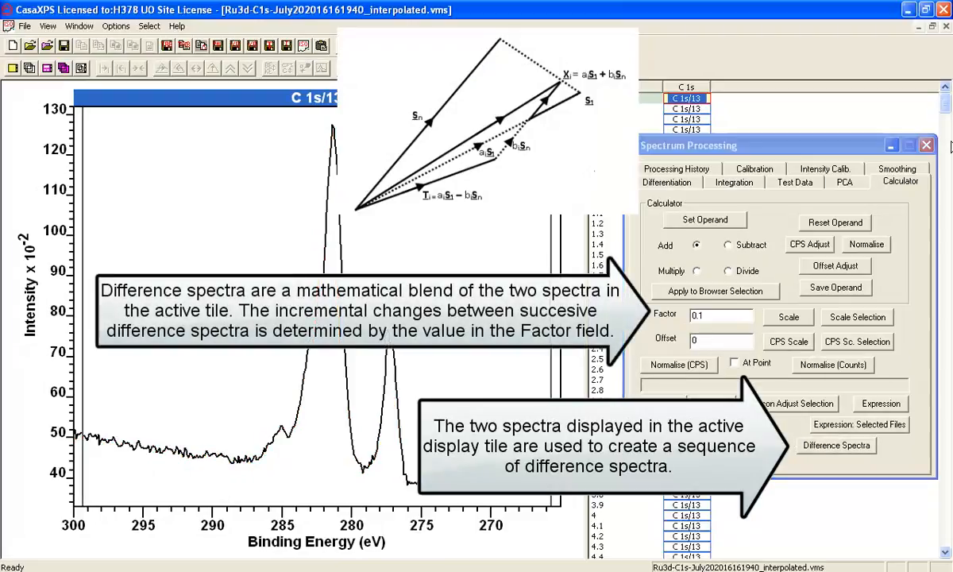
mouse_move(673, 513)
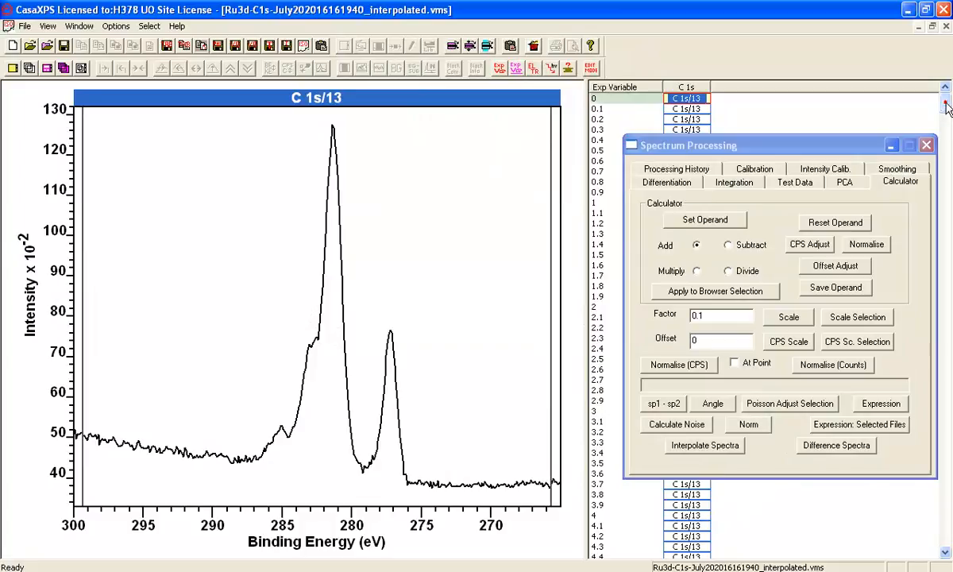
scroll(down, 3)
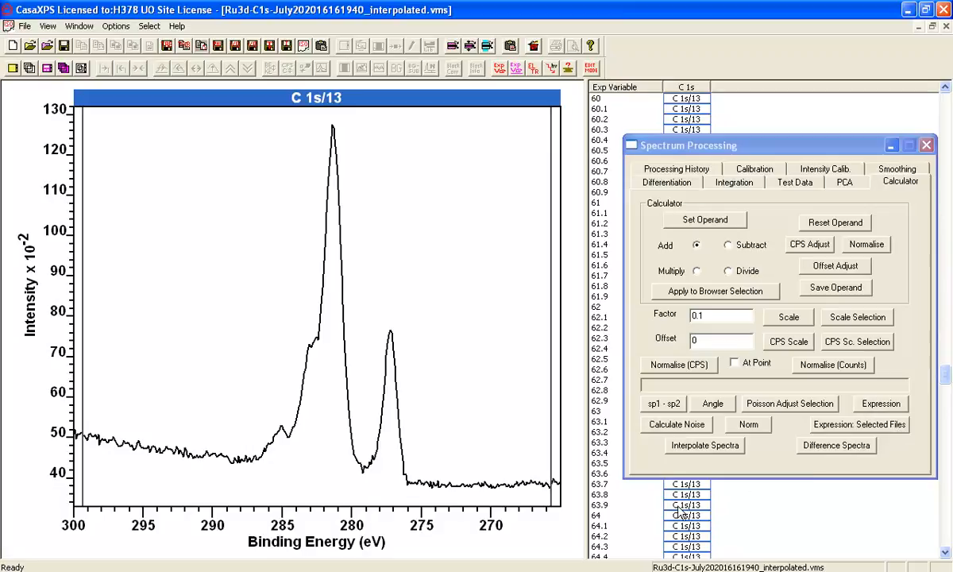
click(684, 513)
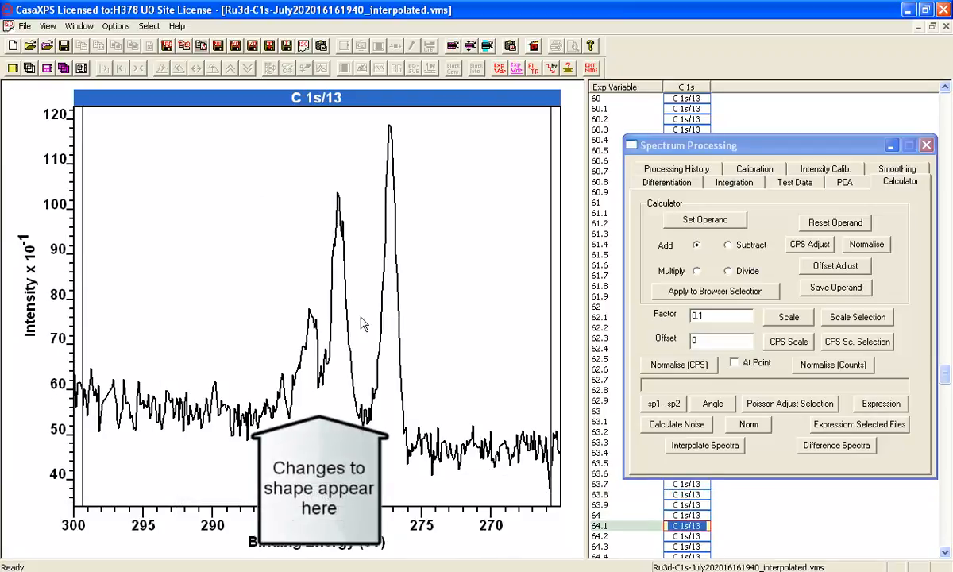
mouse_move(387, 341)
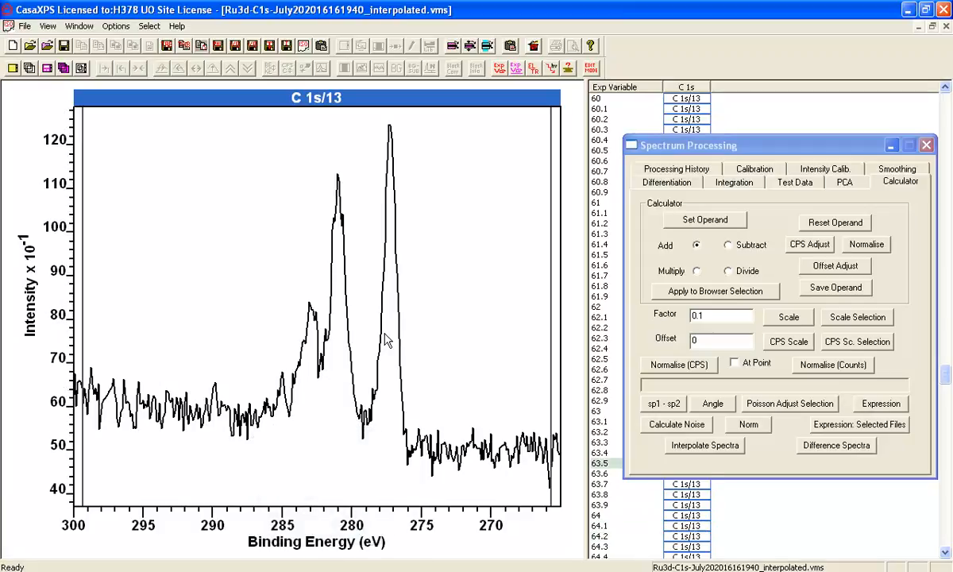
mouse_move(630, 220)
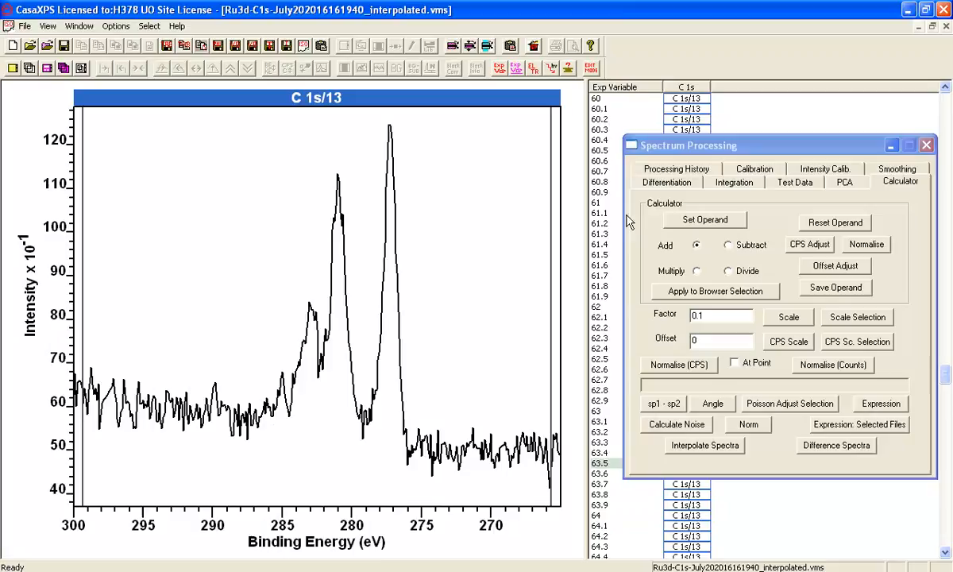
mouse_move(853, 188)
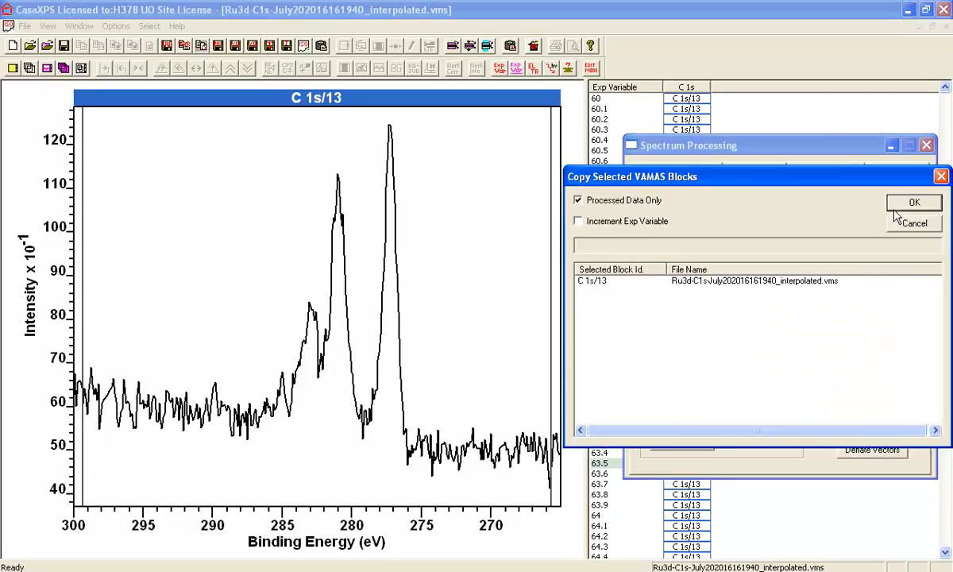
Step: Copy the Ru-free, carbon-only difference spectrum as a new VAMAS block with processed data only
click(914, 202)
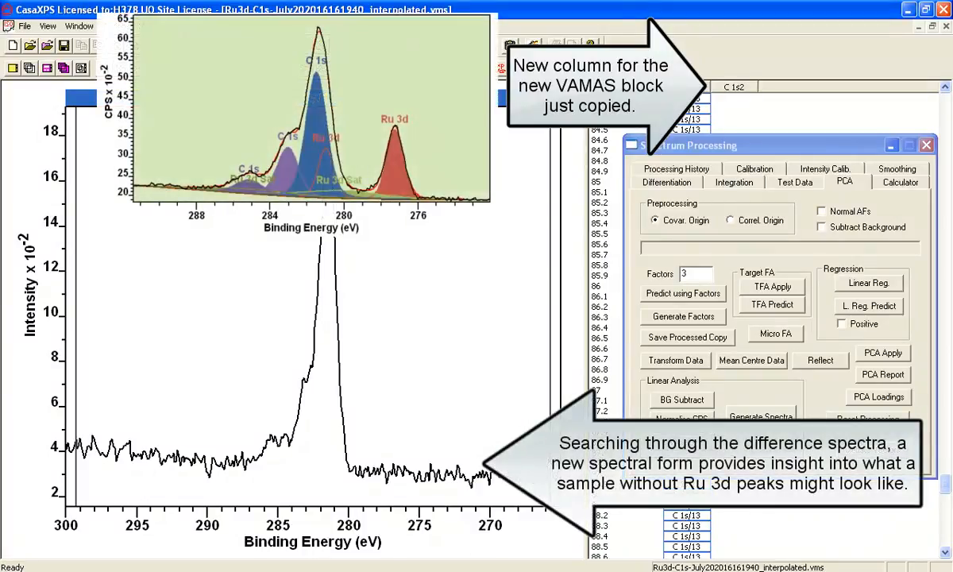
mouse_move(376, 350)
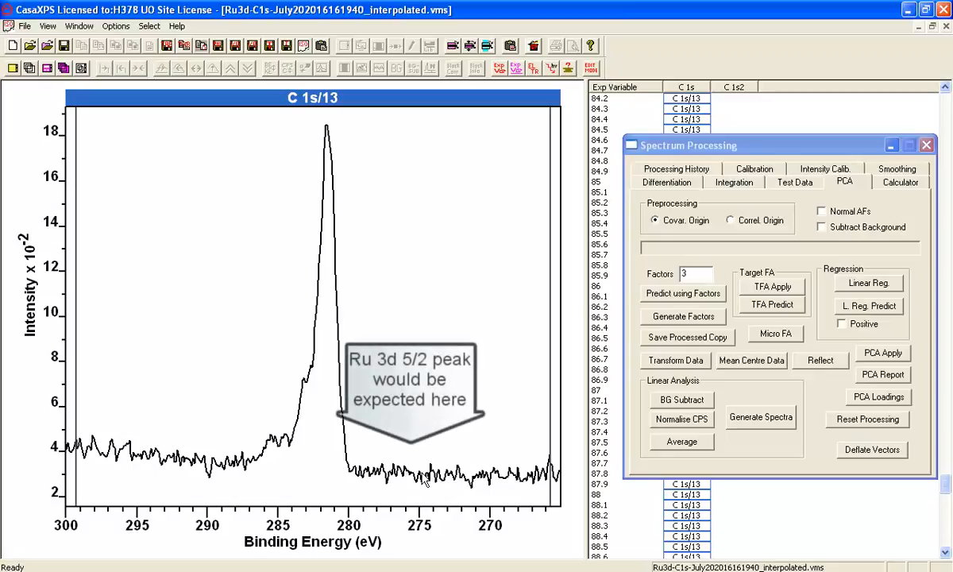
mouse_move(389, 483)
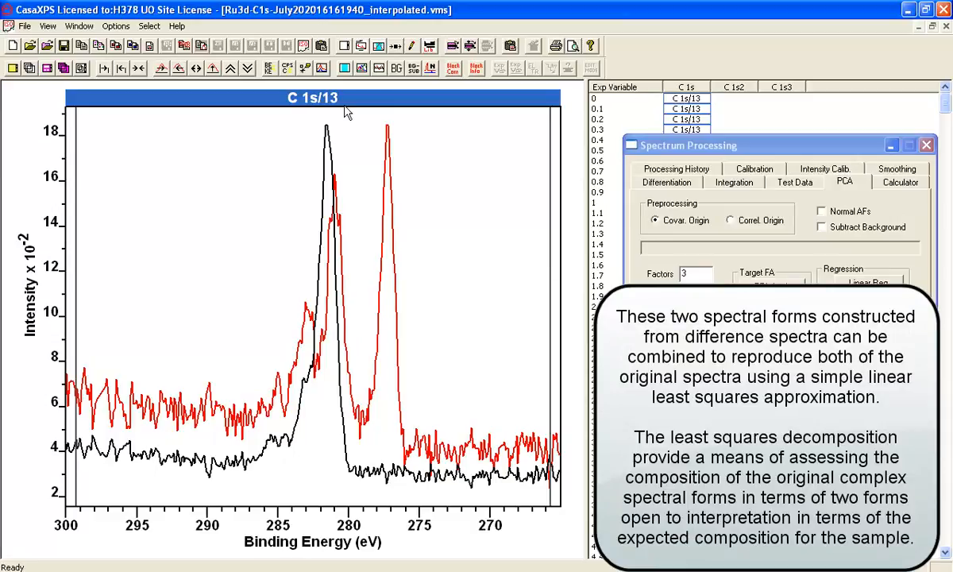
mouse_move(353, 240)
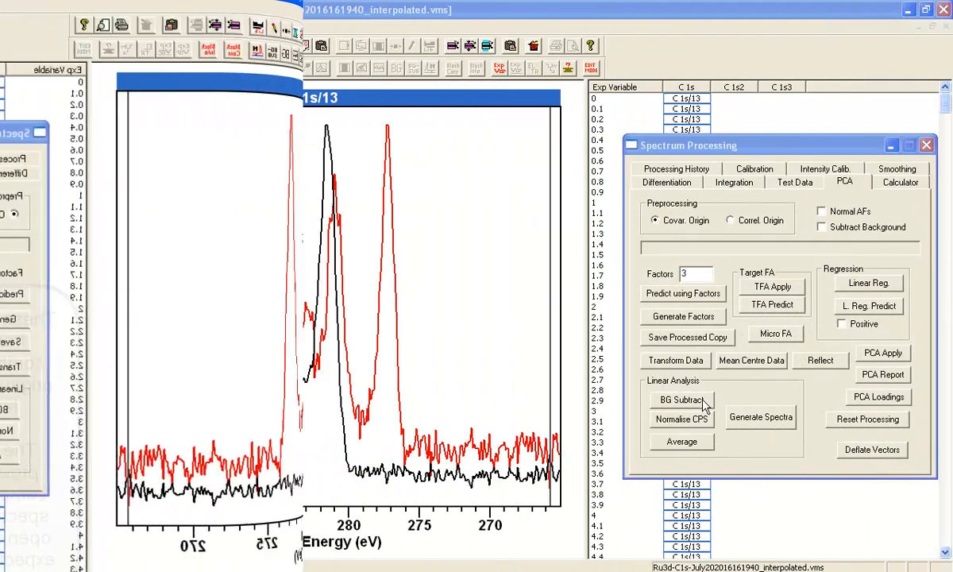
Step: Overlay the raw spectrum, fit and two component spectra on a common intensity scale
click(761, 417)
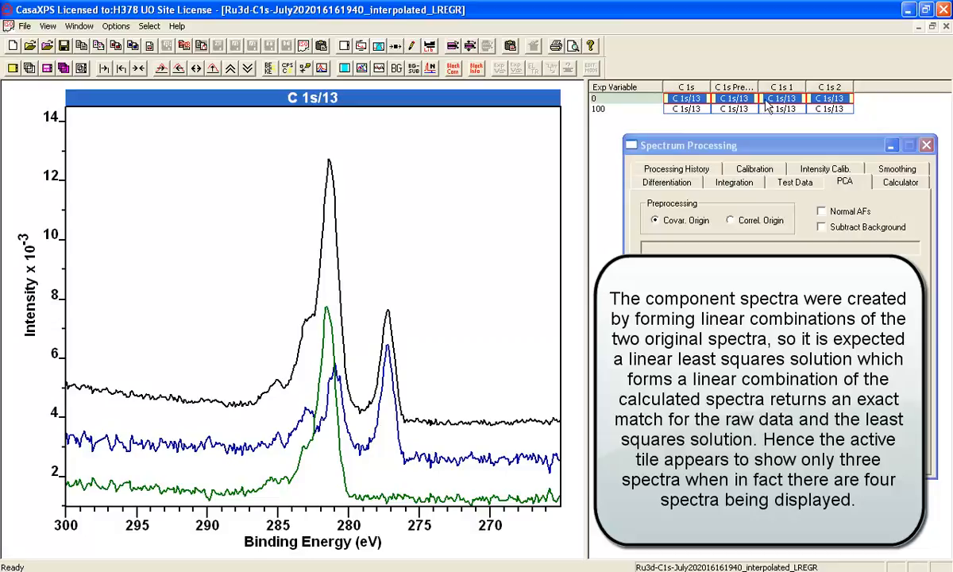
mouse_move(361, 351)
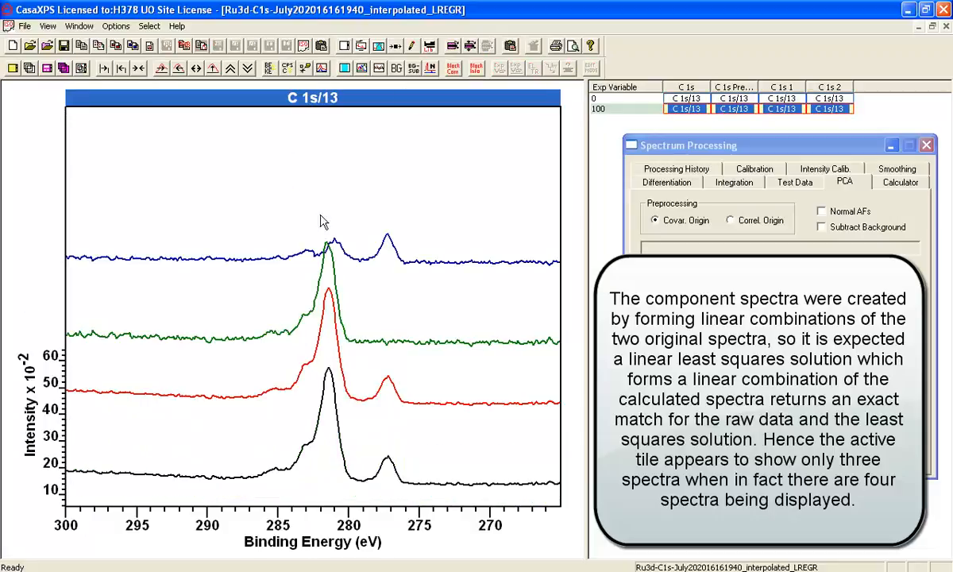
click(320, 66)
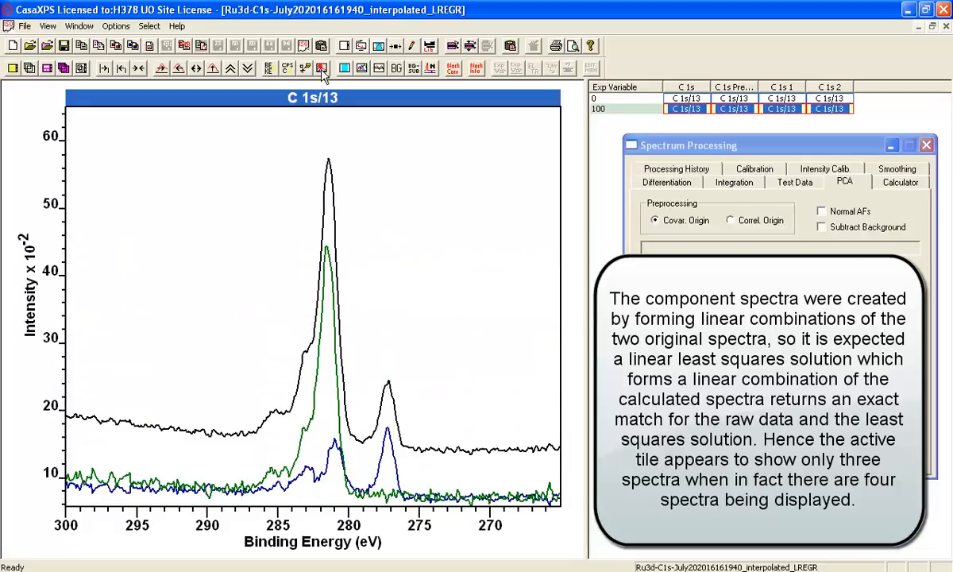
mouse_move(385, 235)
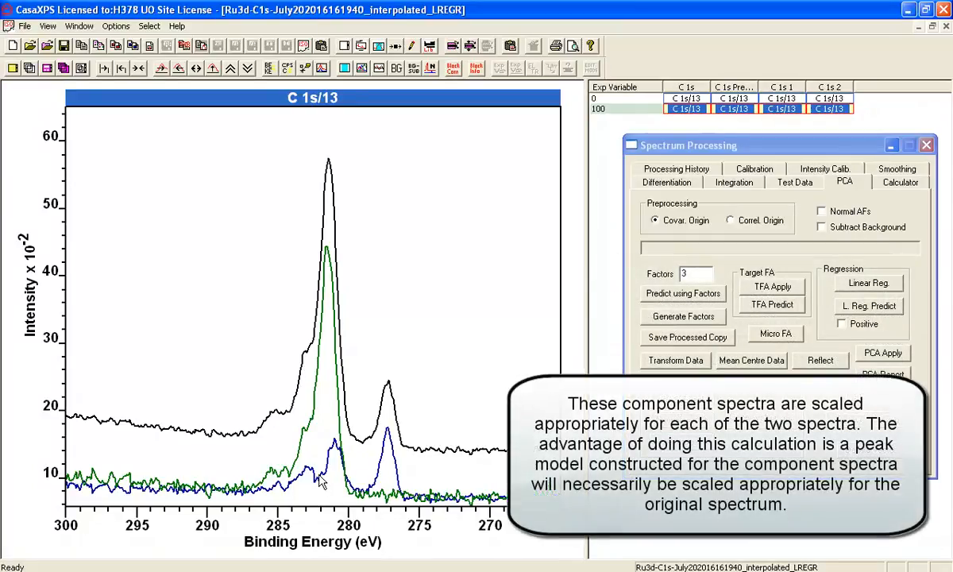
mouse_move(300, 450)
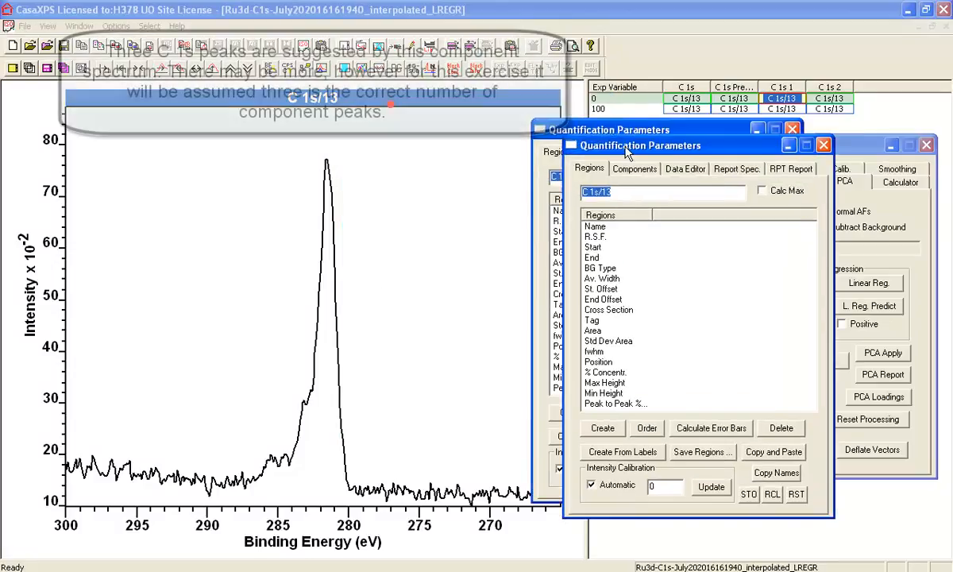
Step: Add a U 2 Tougaard region and three LF C 1s peaks, one near 285 eV, and fit them
click(620, 432)
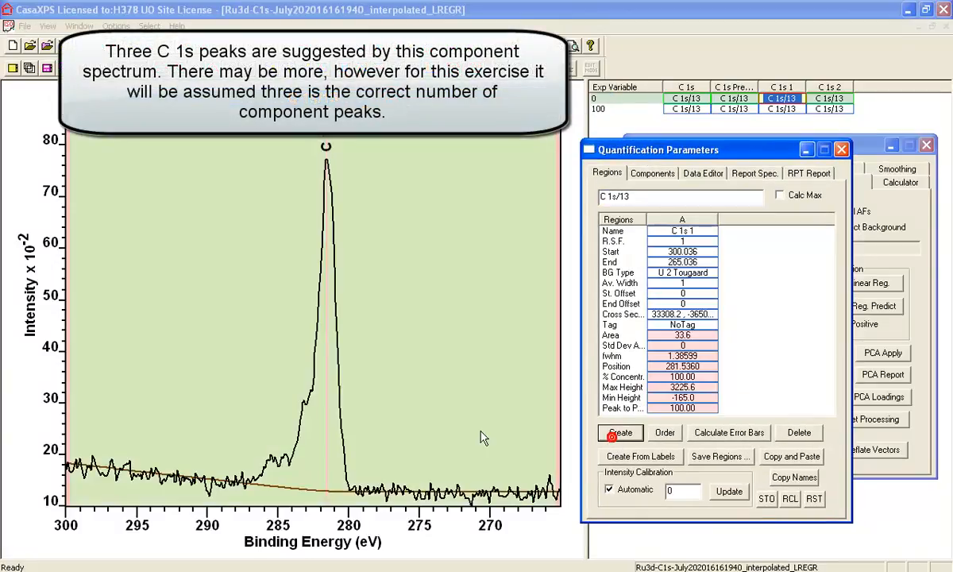
click(620, 431)
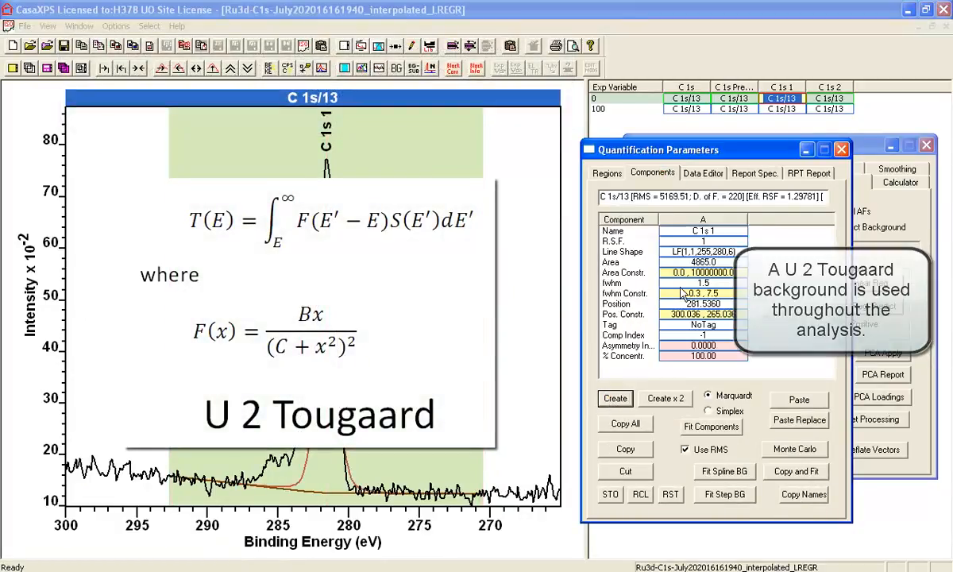
click(614, 398)
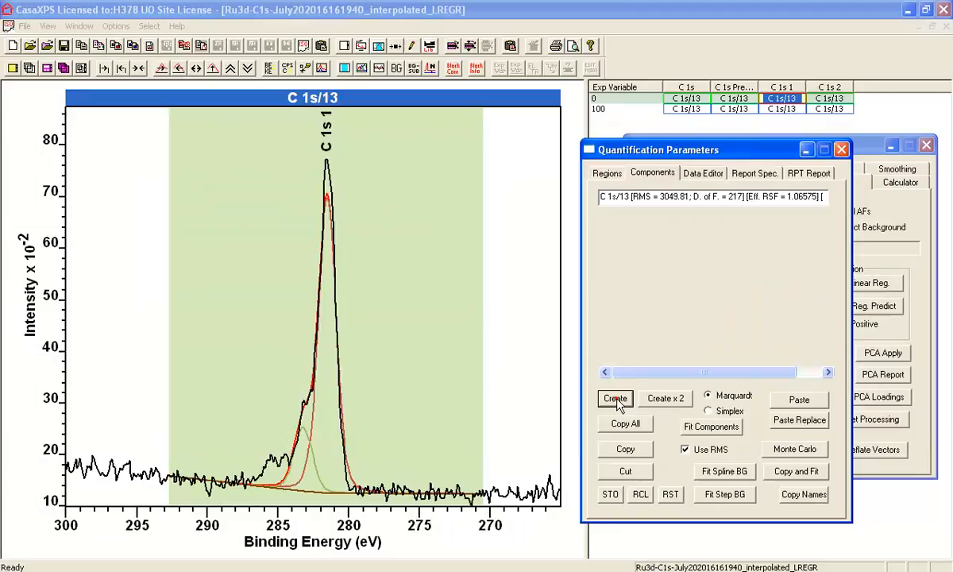
click(614, 399)
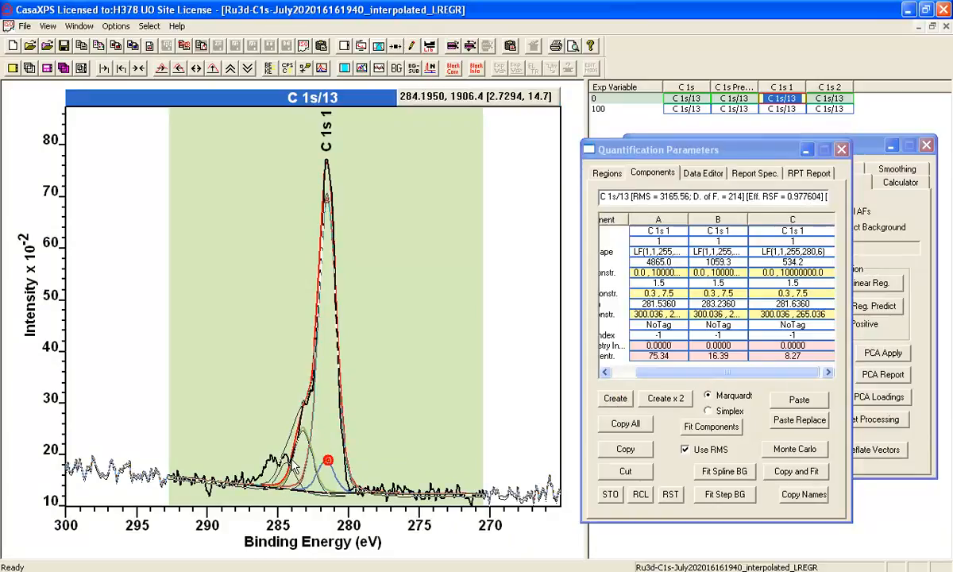
click(711, 427)
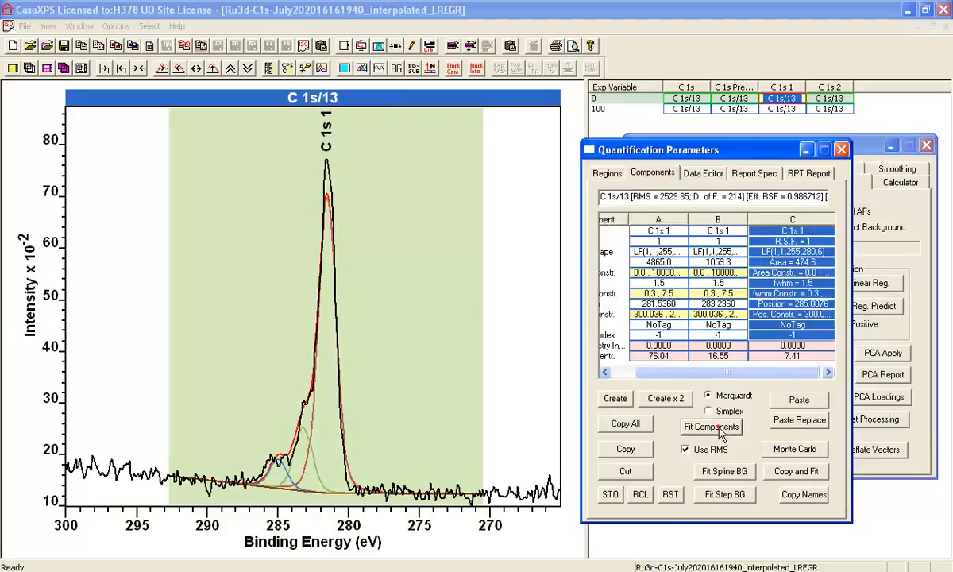
click(711, 427)
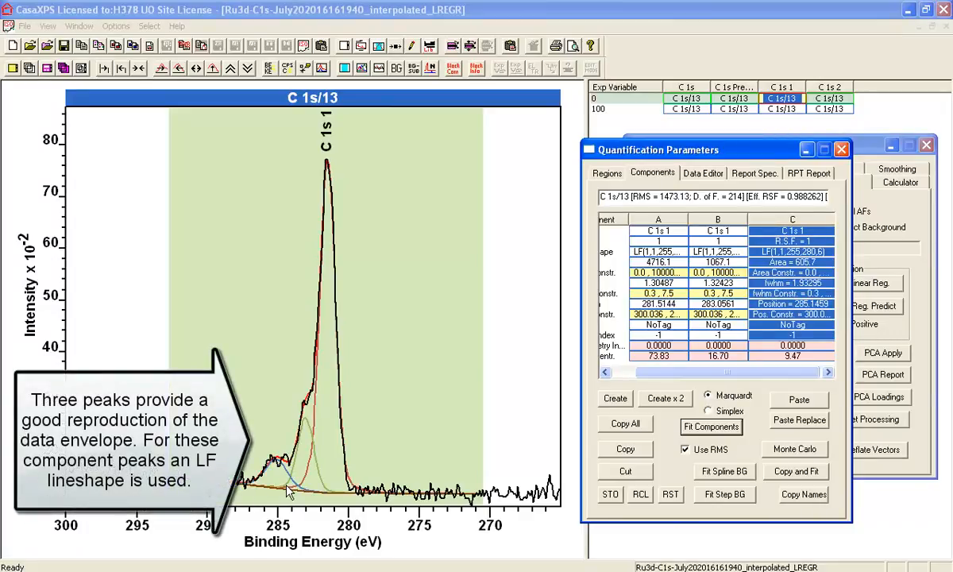
mouse_move(413, 141)
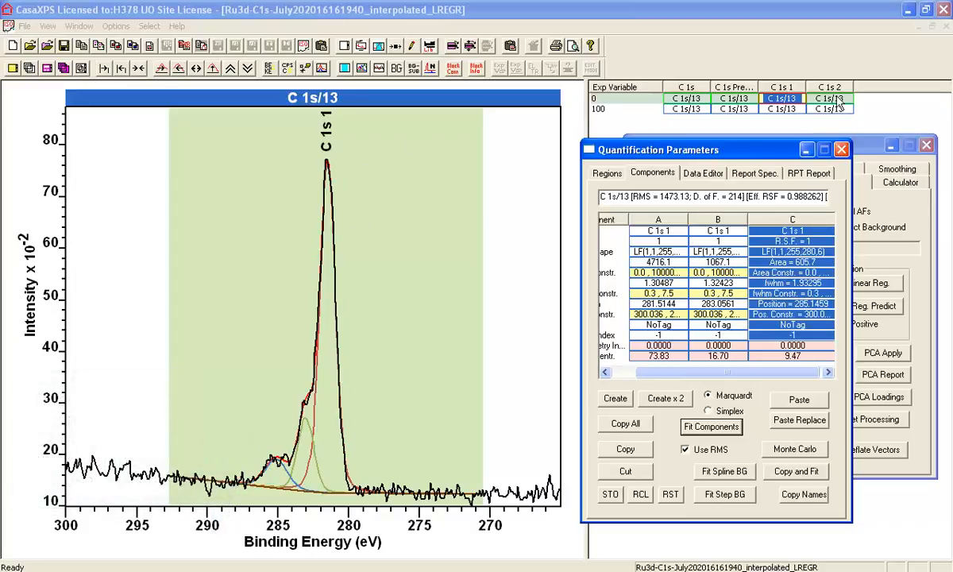
click(841, 98)
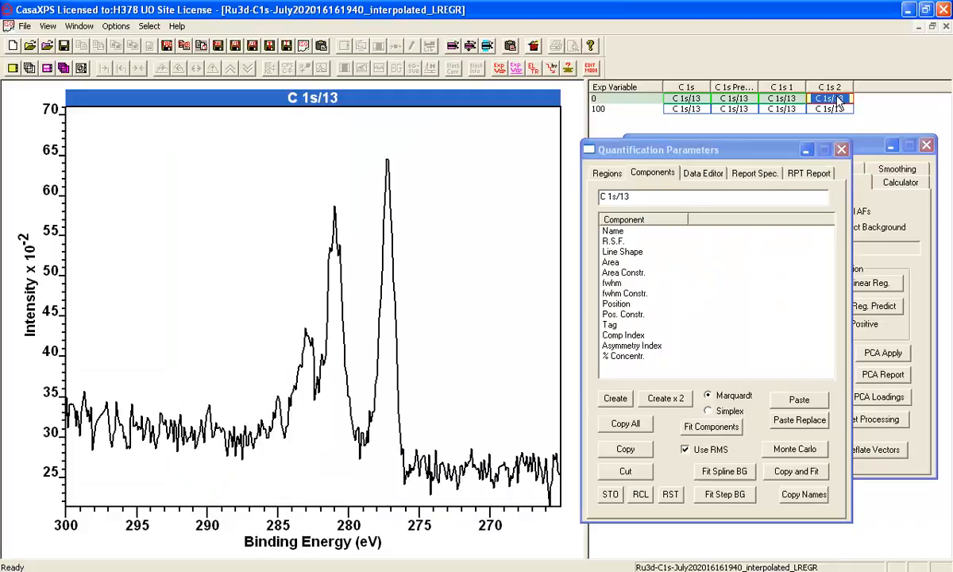
Step: Add a background region, two GL(30) Ru 3d peaks and a C 1s peak to C 1s 2
click(605, 172)
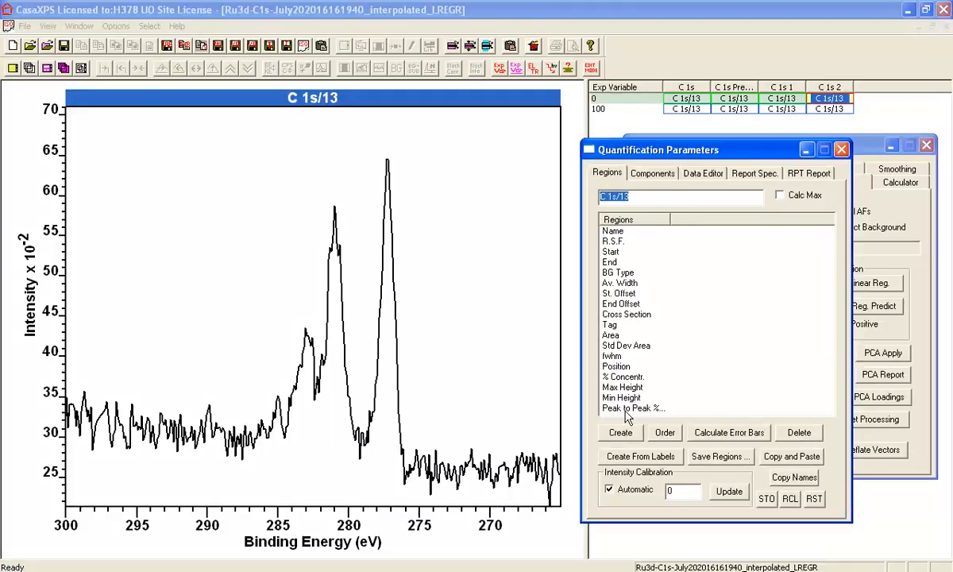
click(620, 432)
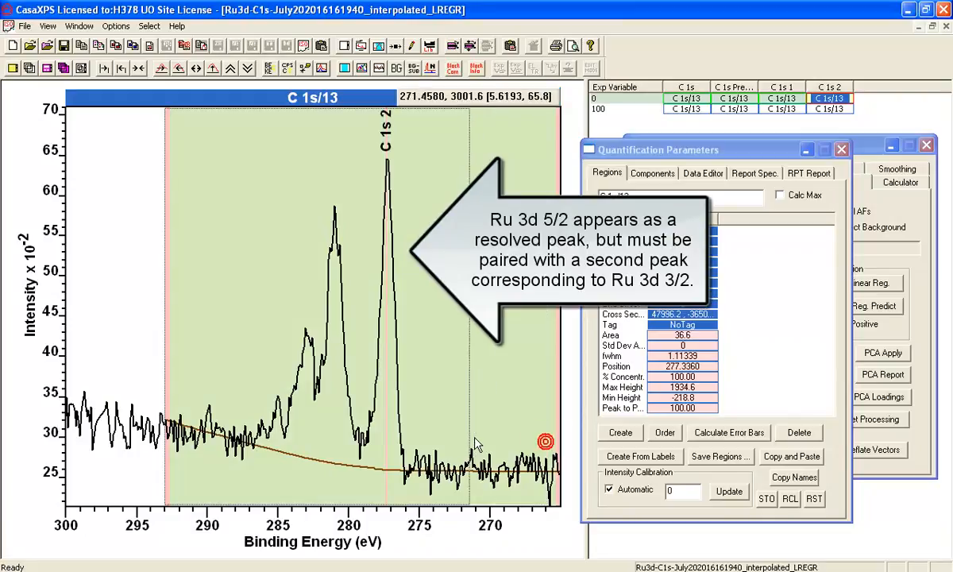
click(653, 173)
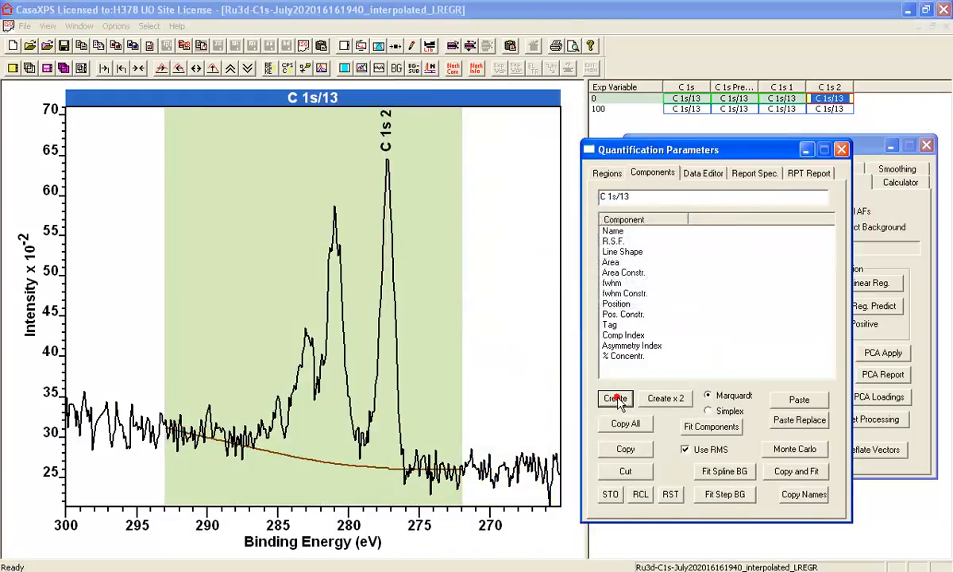
click(614, 398)
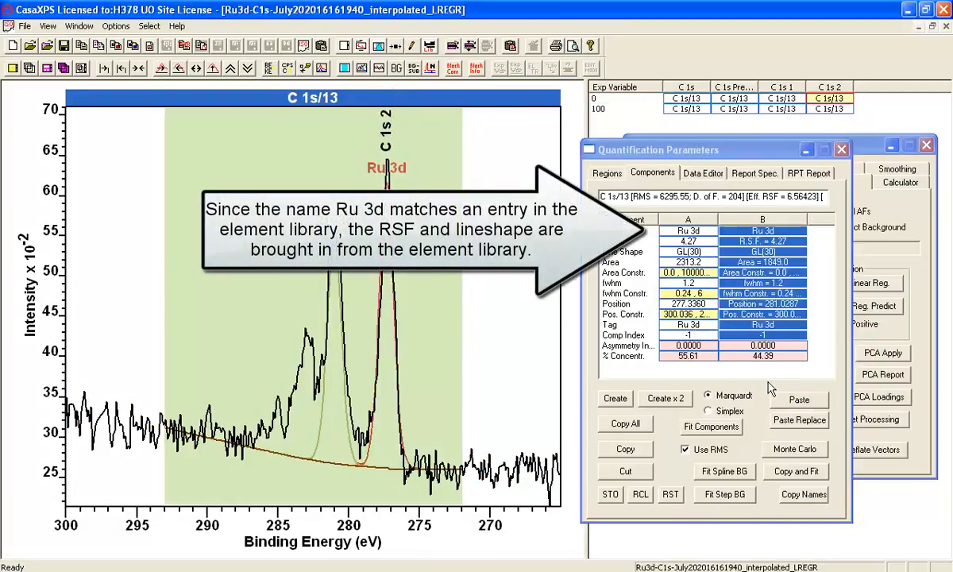
click(614, 397)
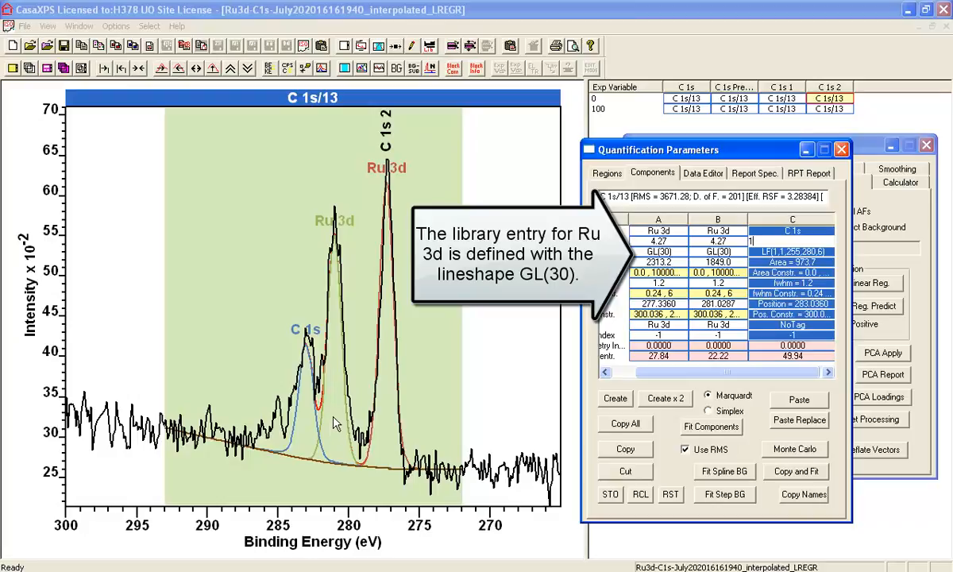
mouse_move(450, 327)
text(a*0)
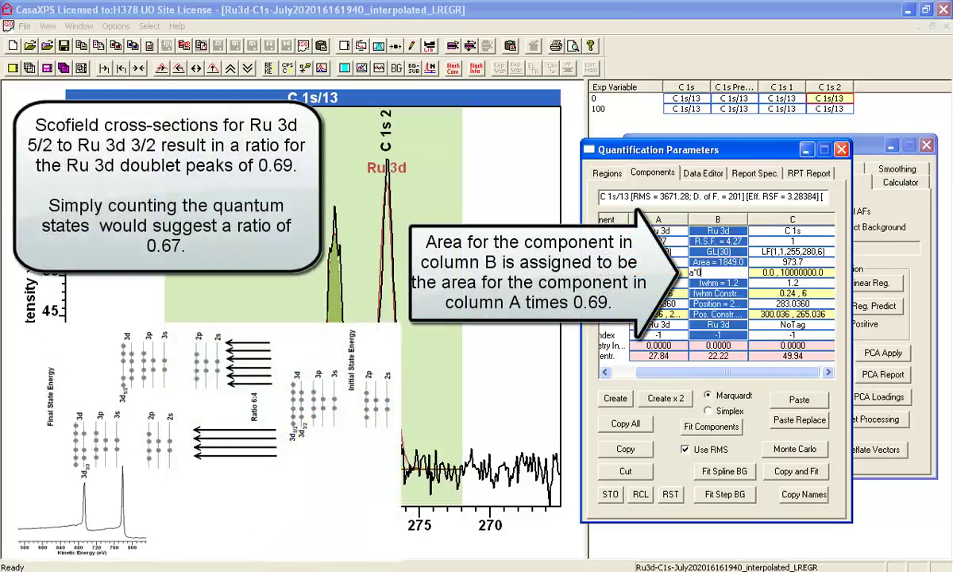
Step: Enter A*0.69 as the Area Constraint of the second Ru 3d peak
text(.69)
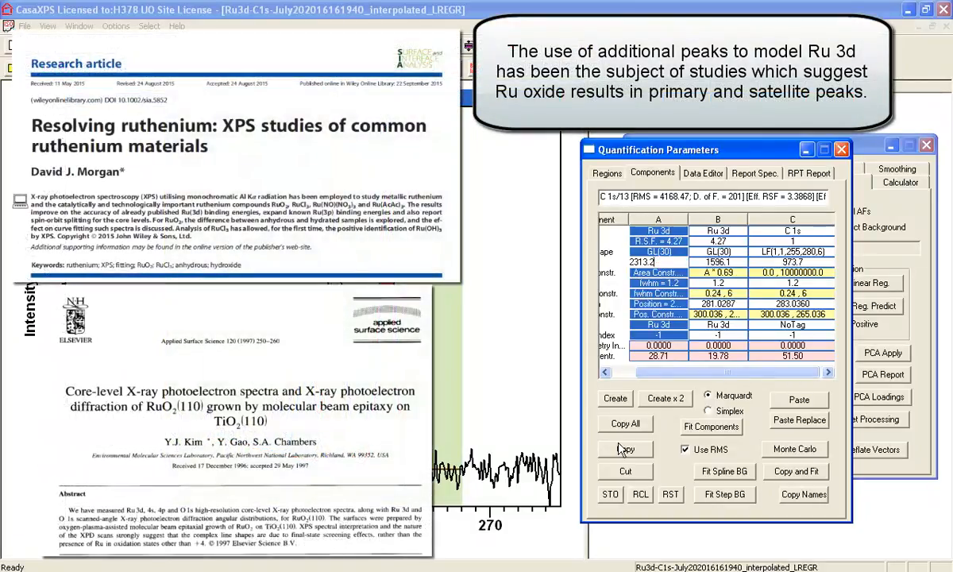
Step: Add a second 0.69-tied Ru 3d doublet at higher binding energy and refit all components
click(625, 448)
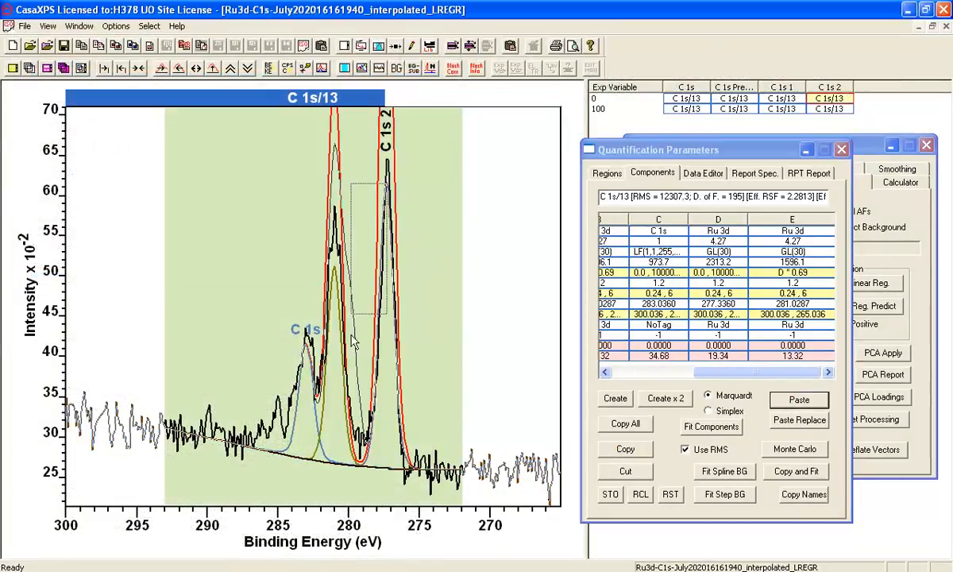
click(710, 427)
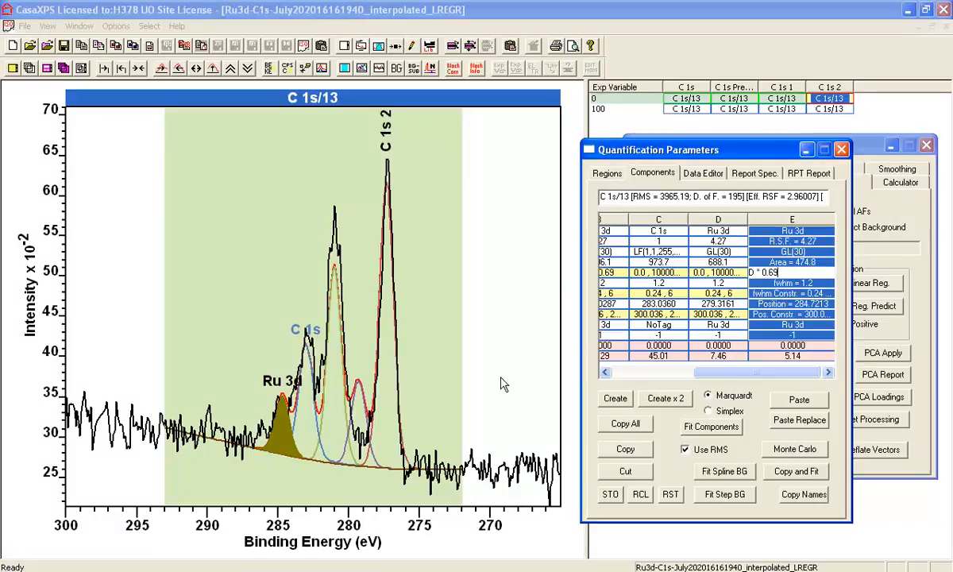
mouse_move(578, 433)
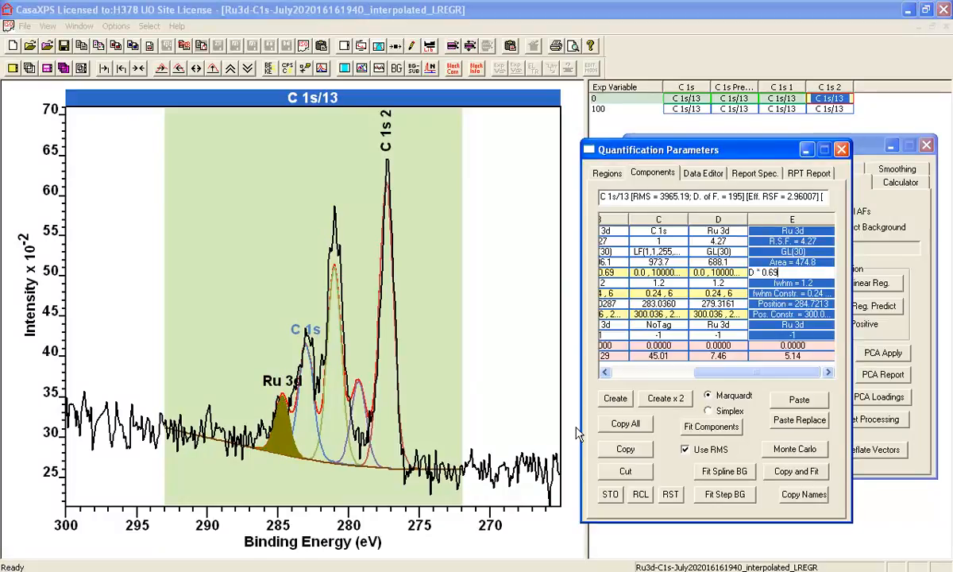
click(711, 426)
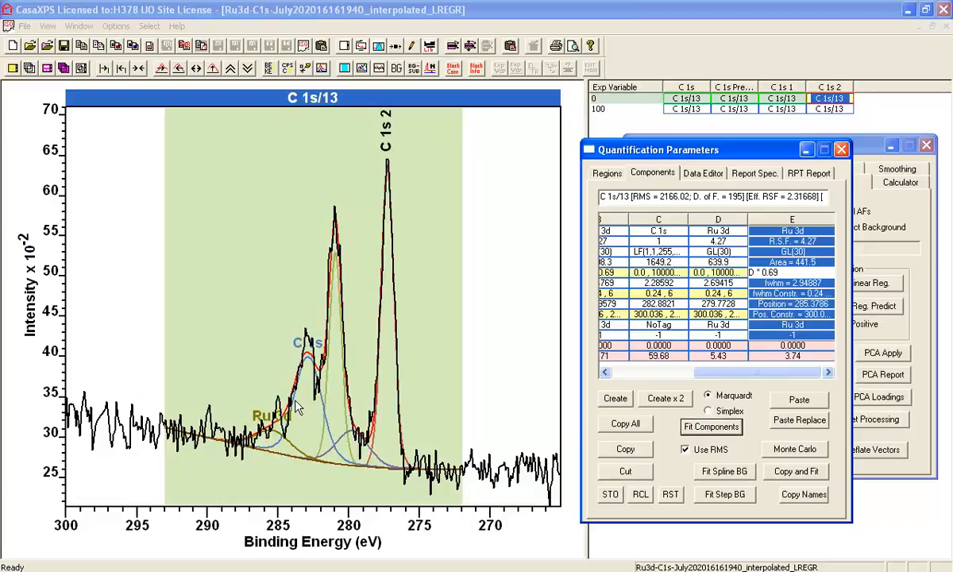
click(605, 172)
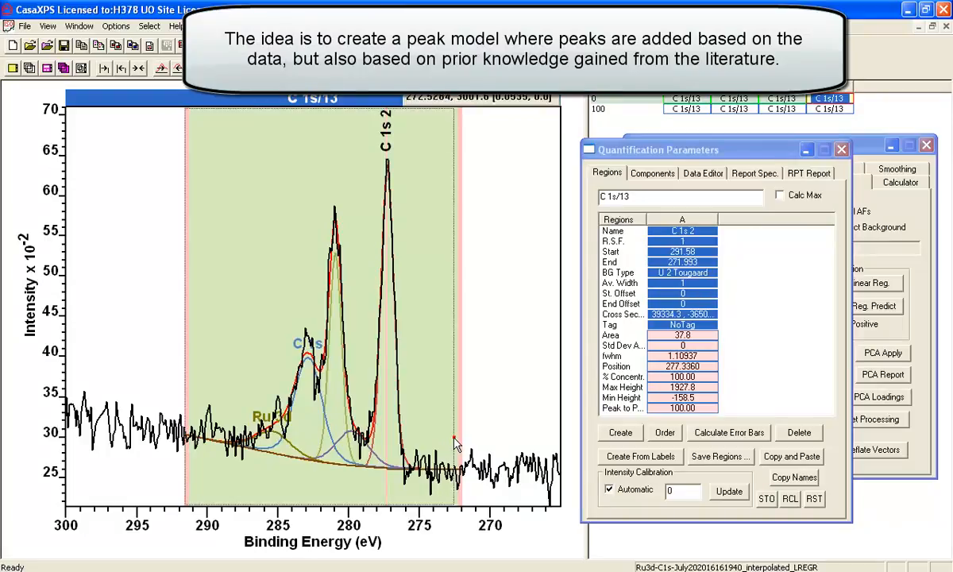
Step: Refit the C 1s 2 peak components and select the broad C 1s component
click(653, 173)
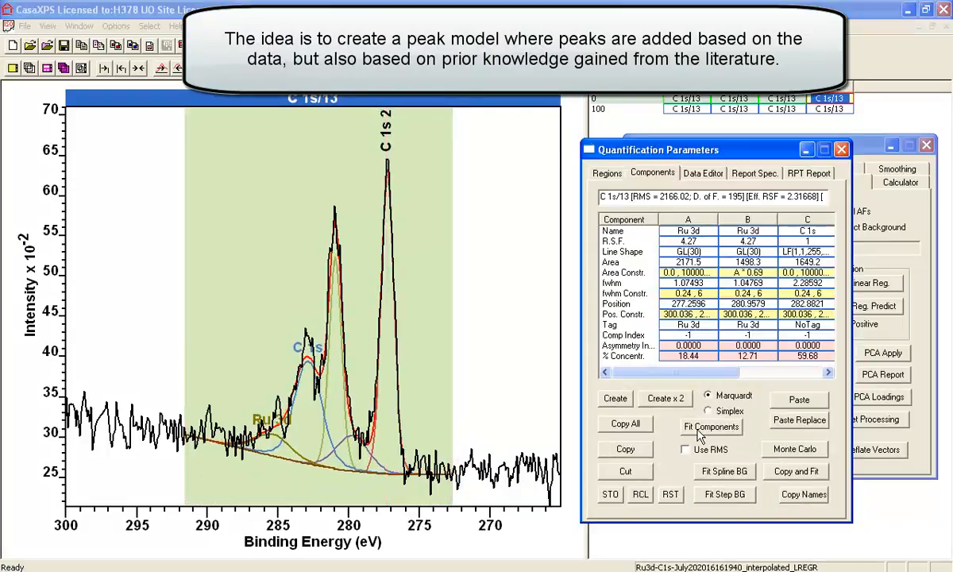
click(710, 426)
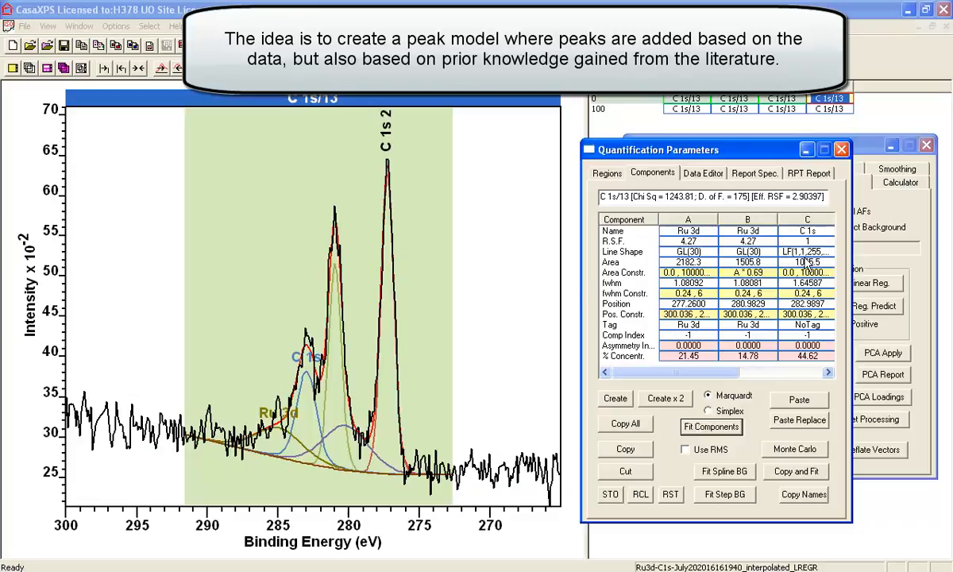
click(807, 231)
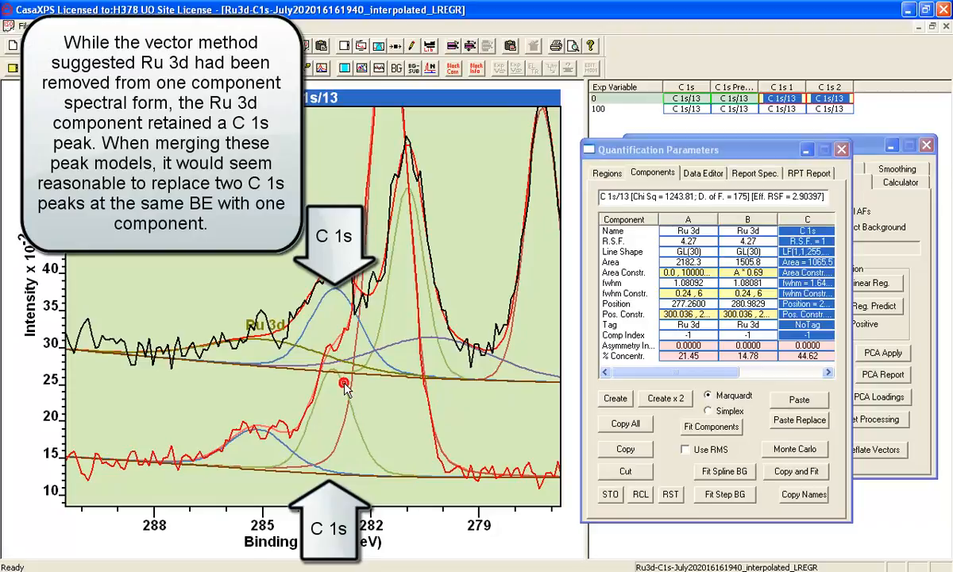
mouse_move(334, 296)
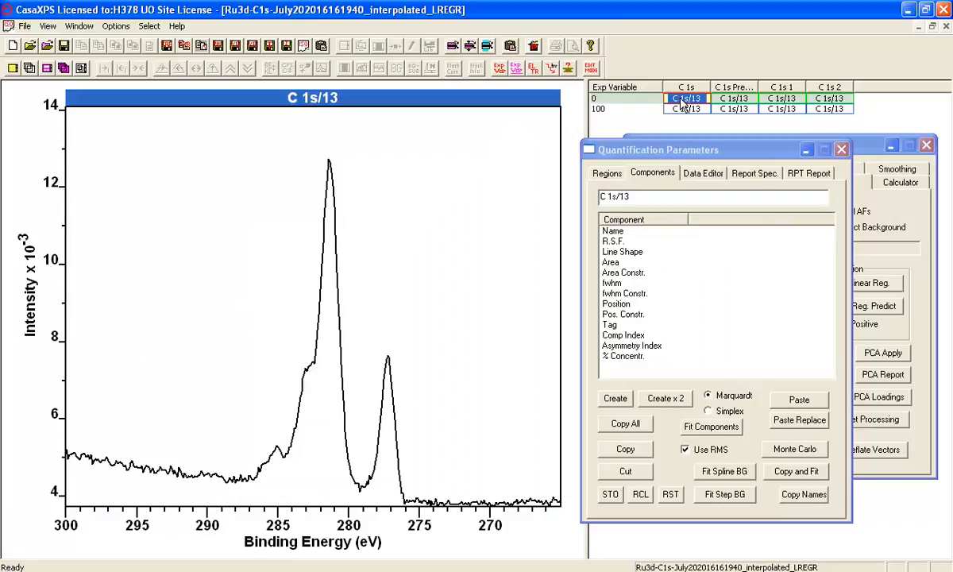
Step: Add a U 2 Tougaard background region over the original C 1s spectrum and review C 1s 1
click(605, 173)
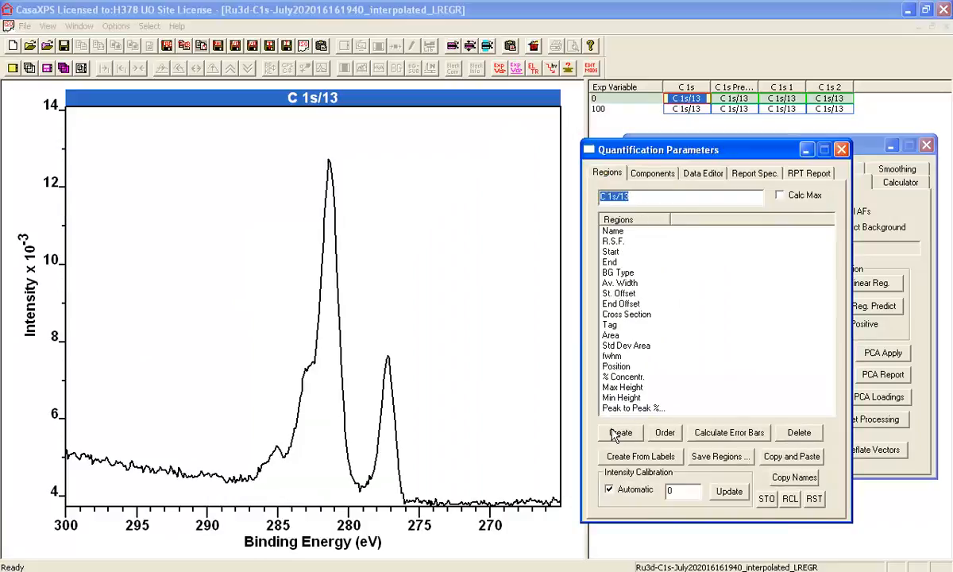
click(620, 432)
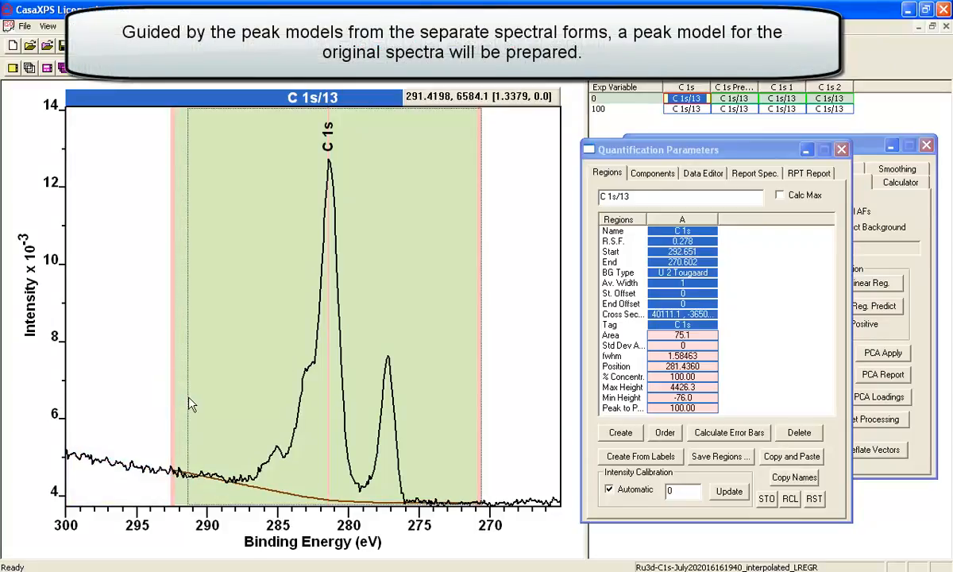
click(669, 283)
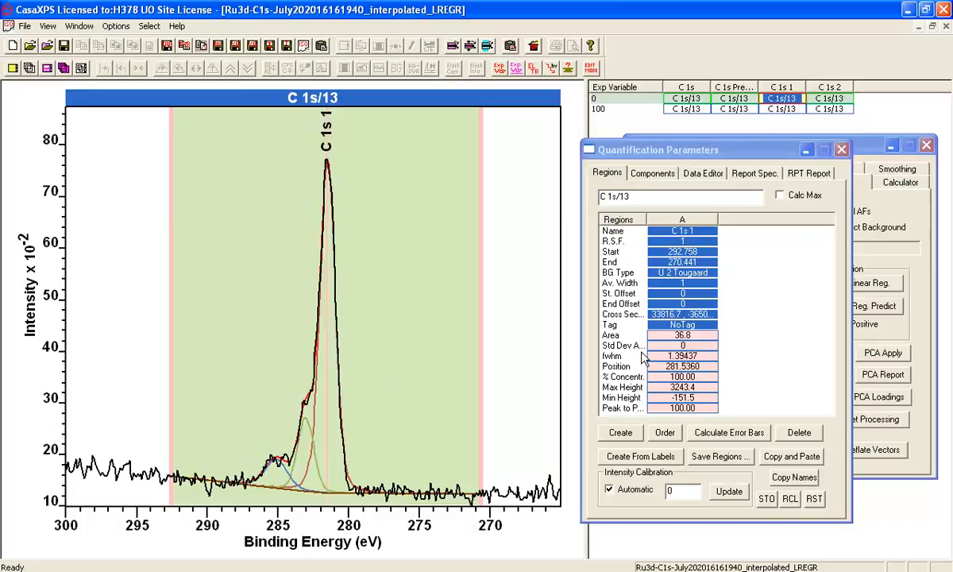
click(652, 173)
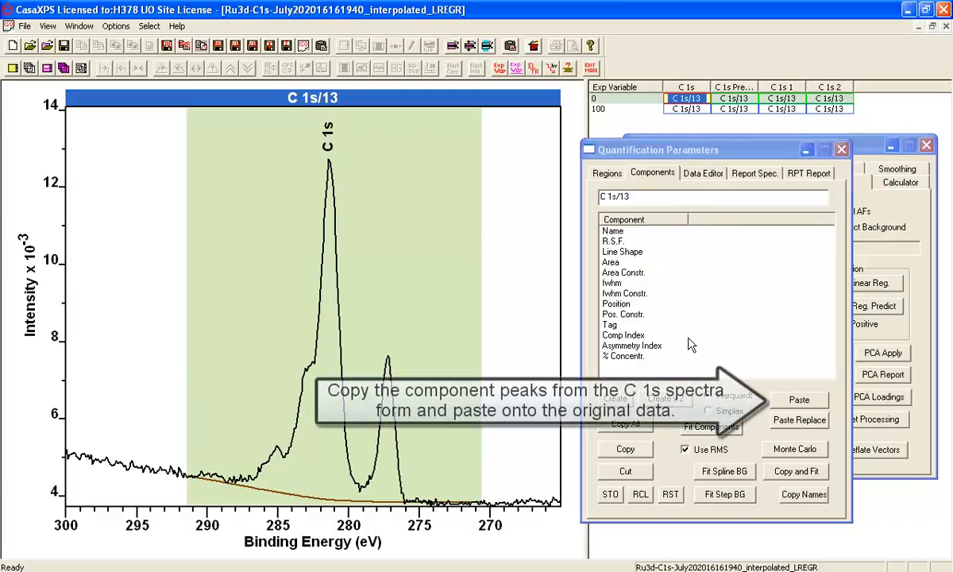
Step: Paste both copied peak sets (C 1s 1 and Ru 3d) onto the original C 1s spectrum
click(799, 399)
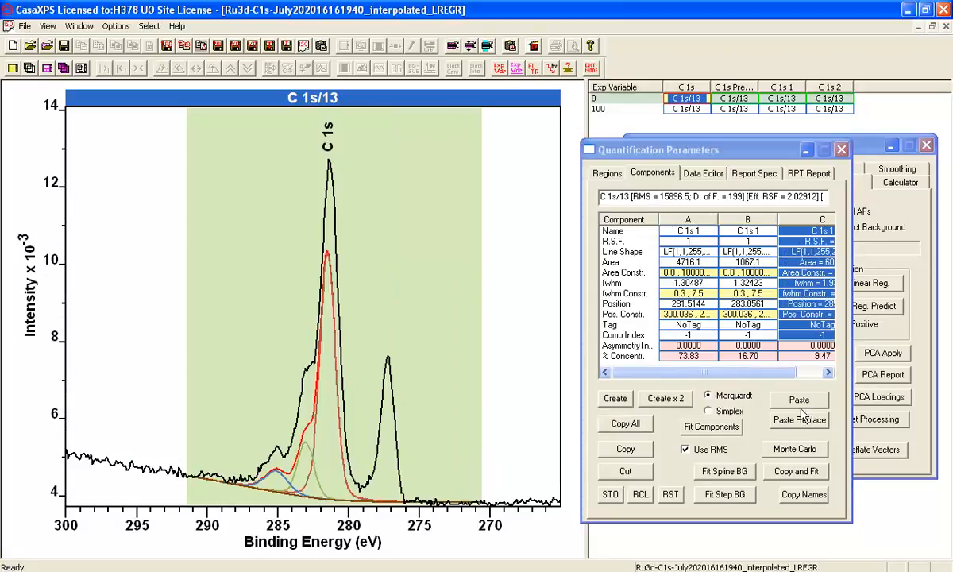
click(799, 399)
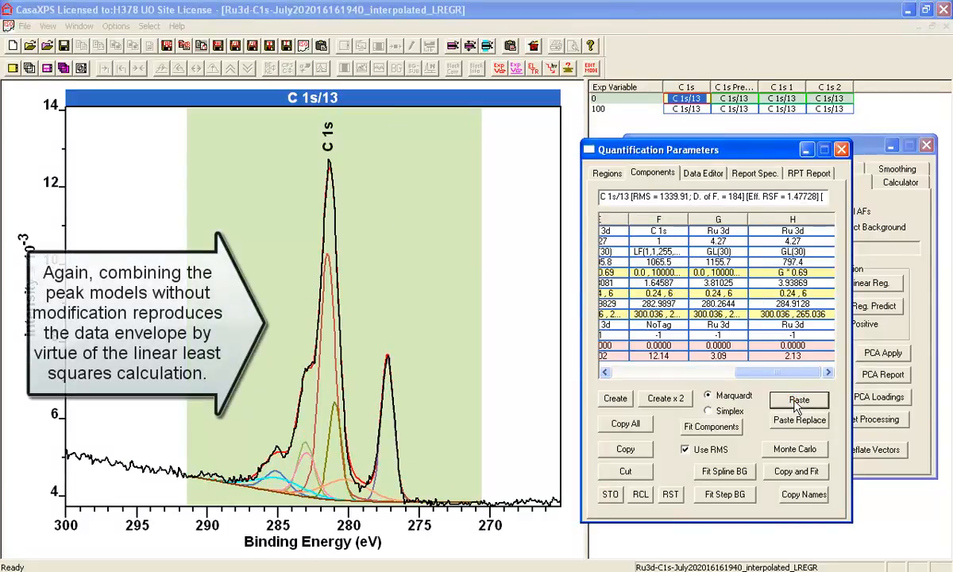
mouse_move(575, 333)
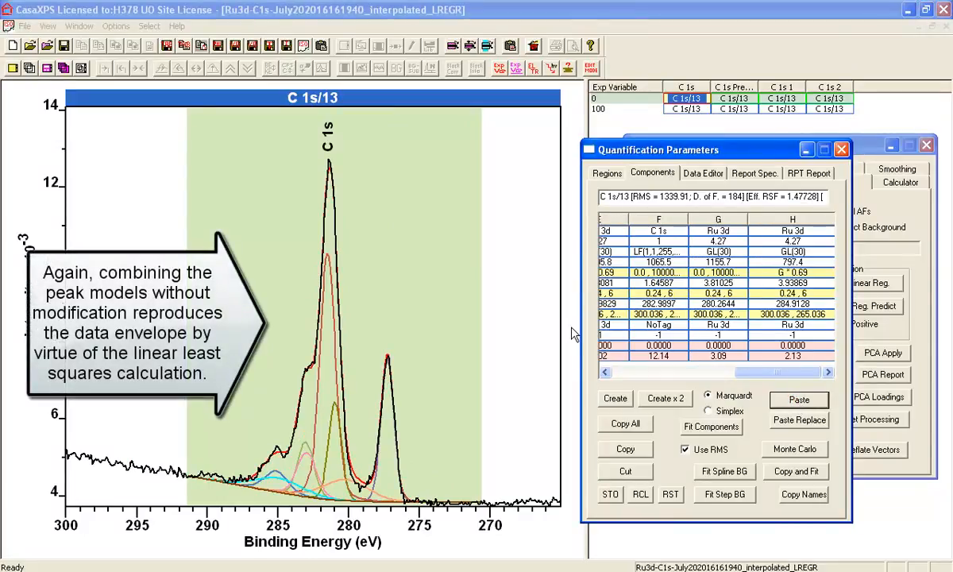
mouse_move(730, 363)
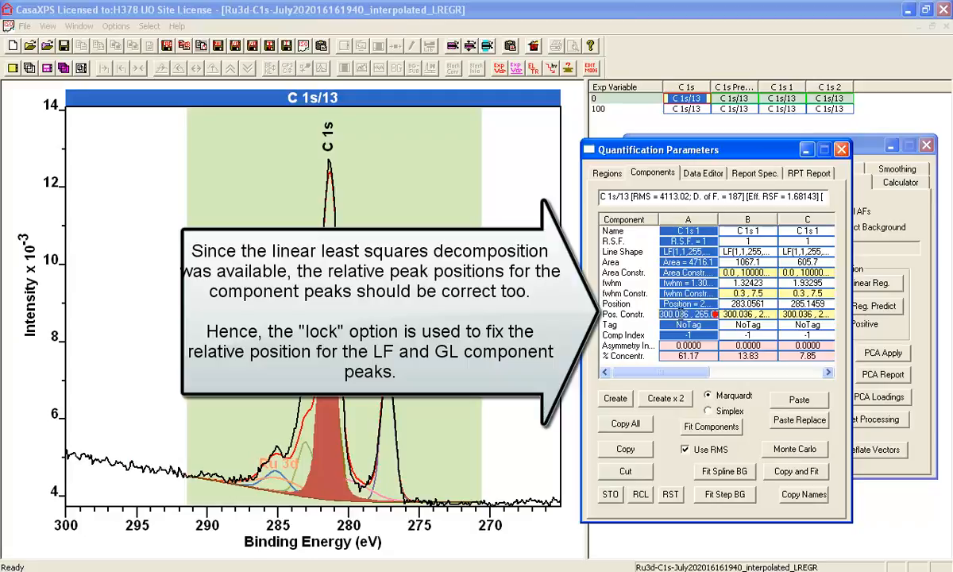
Step: Lock the C 1s 1 peak positions to component A and refit the combined model
text(loc)
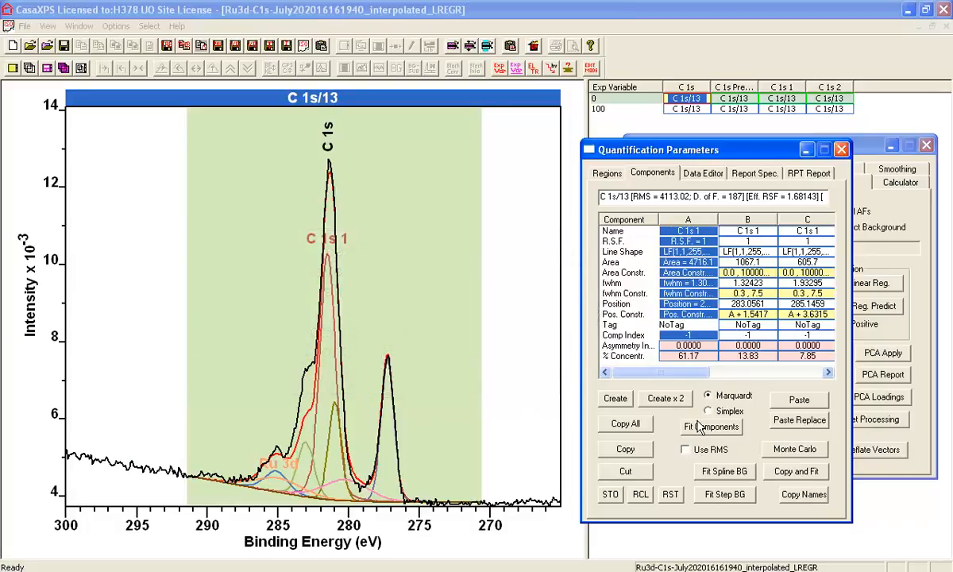
click(710, 426)
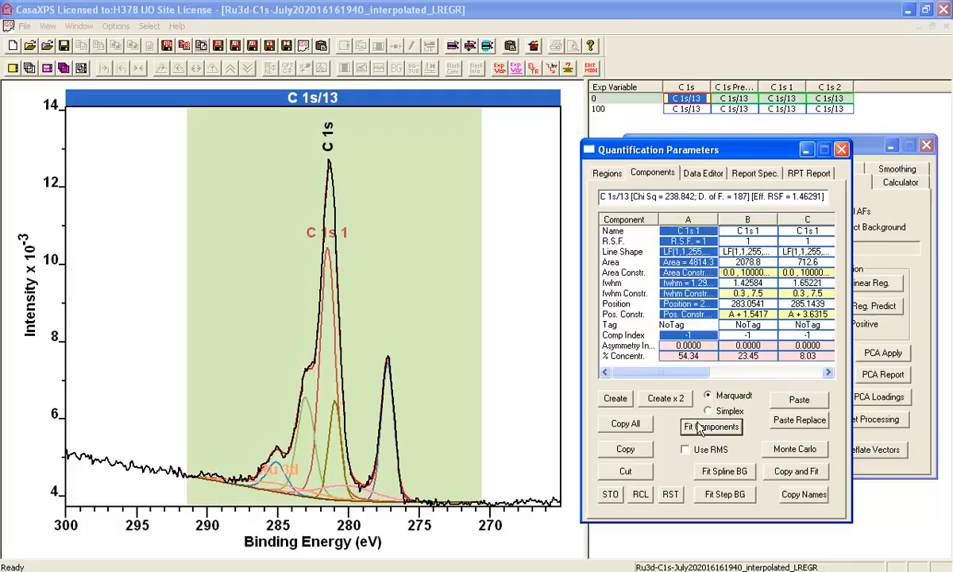
click(711, 426)
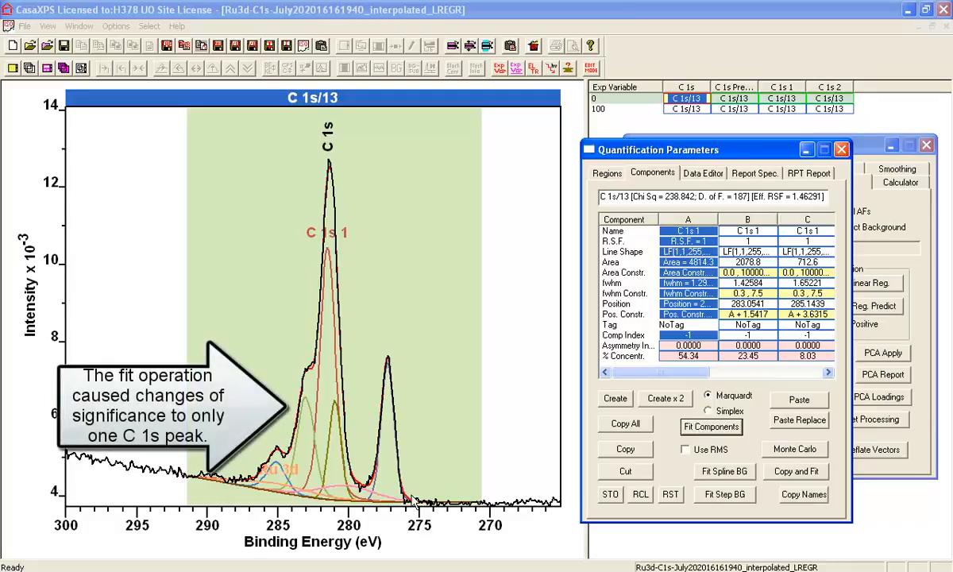
mouse_move(293, 470)
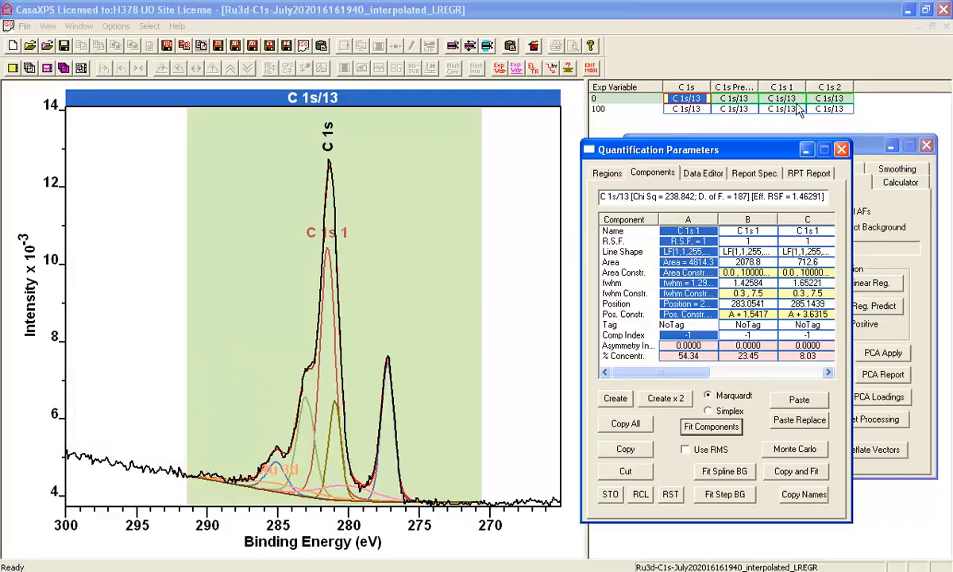
mouse_move(779, 109)
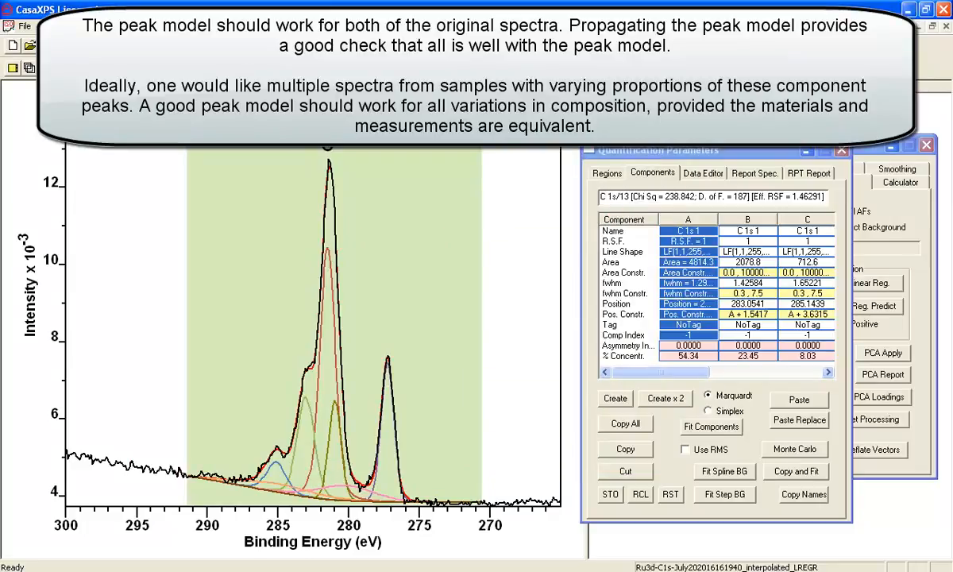
Step: Replace the second original spectrum's components with the combined model and fit it
click(685, 449)
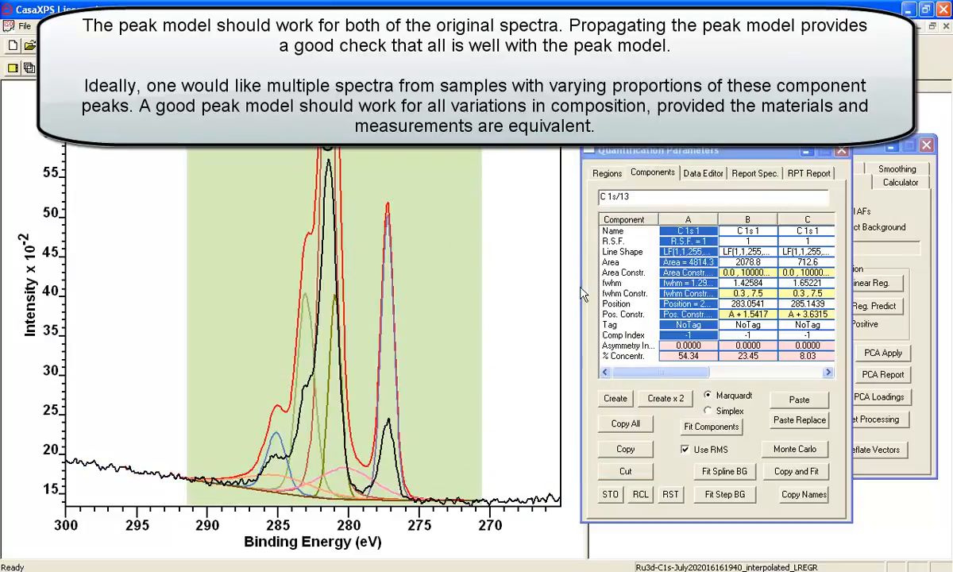
click(798, 420)
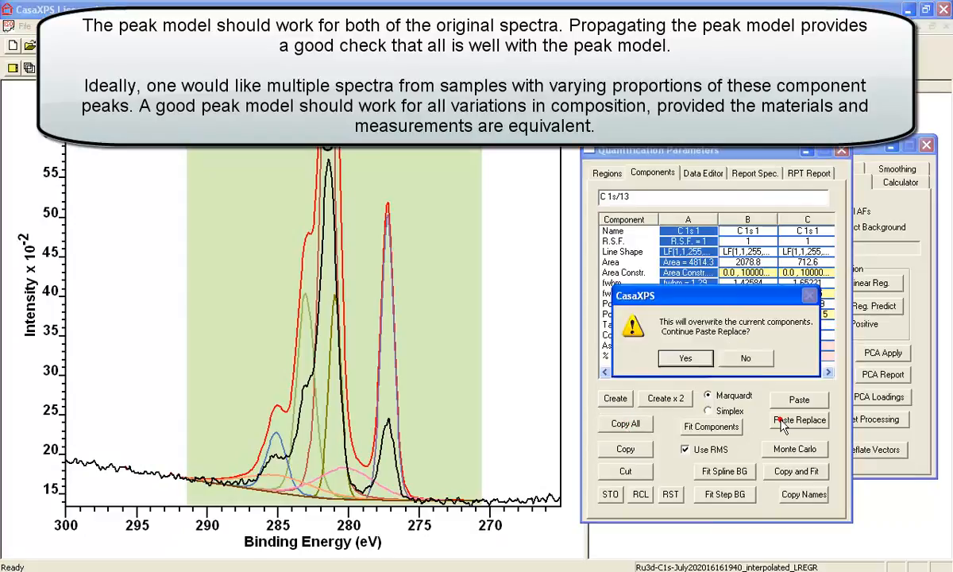
click(685, 358)
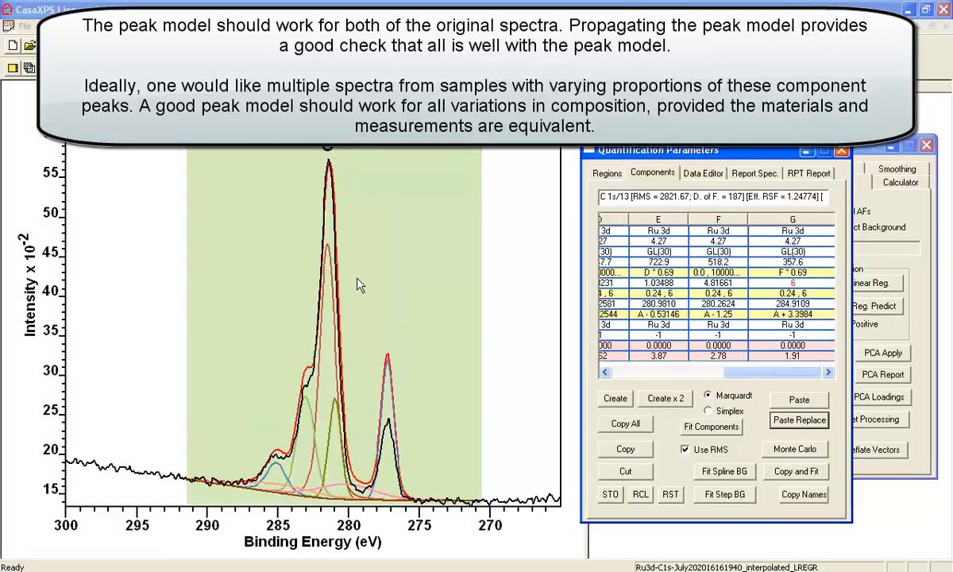
click(688, 449)
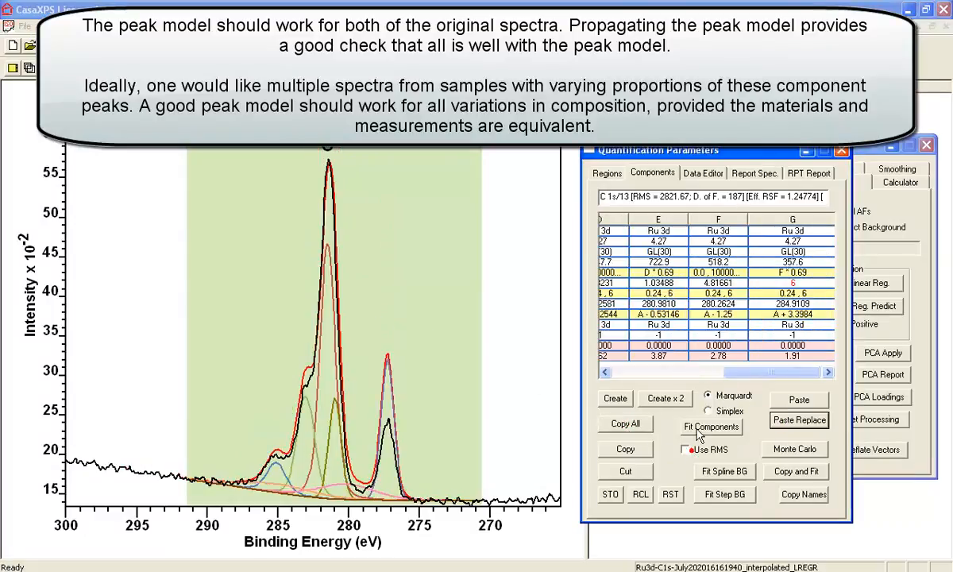